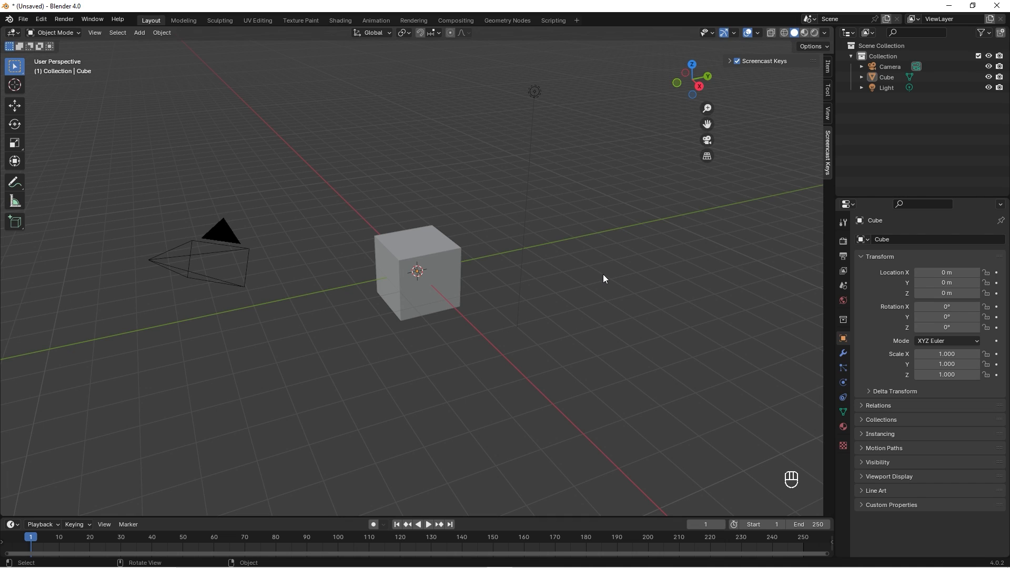
mouse_move(608, 270)
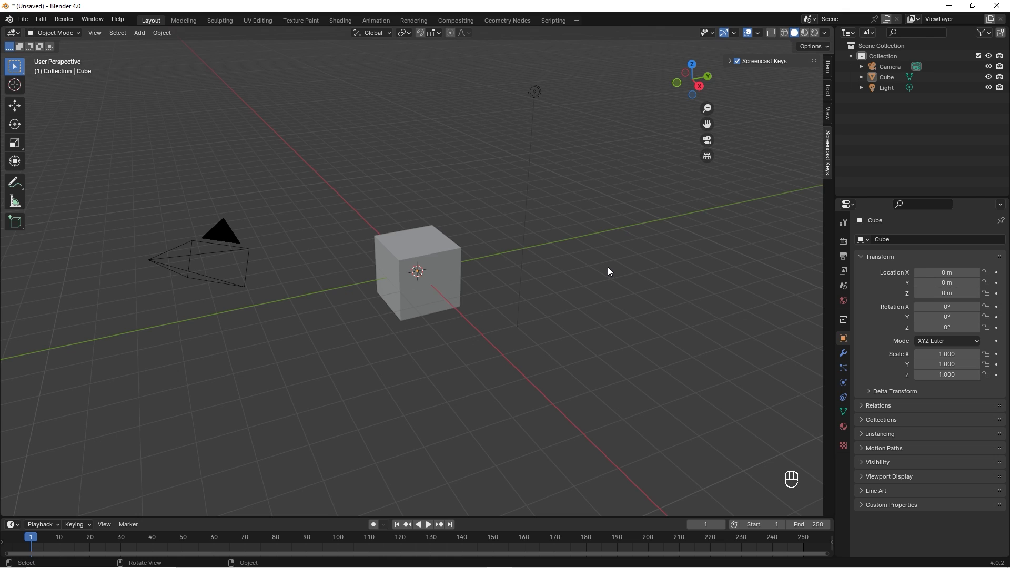
mouse_move(607, 268)
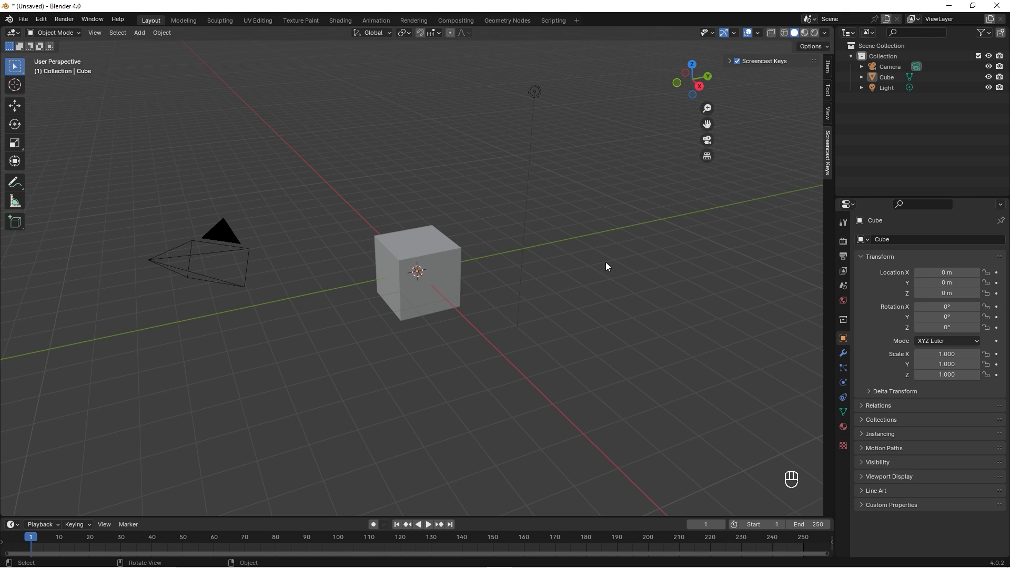
Delete the default cube, add a plane and remove two vertices to leave a single edge.
key("Delete")
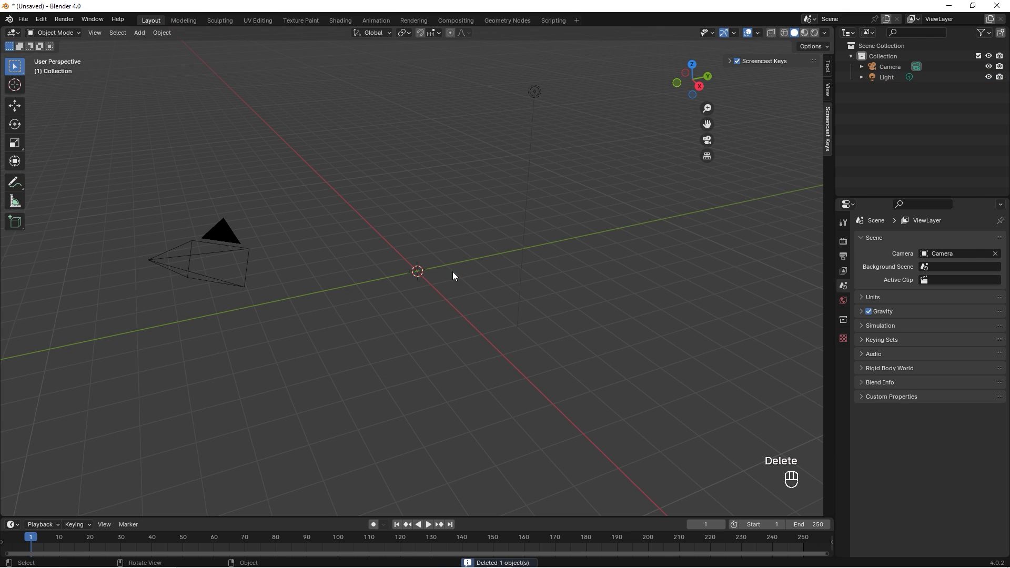
key("shift+a")
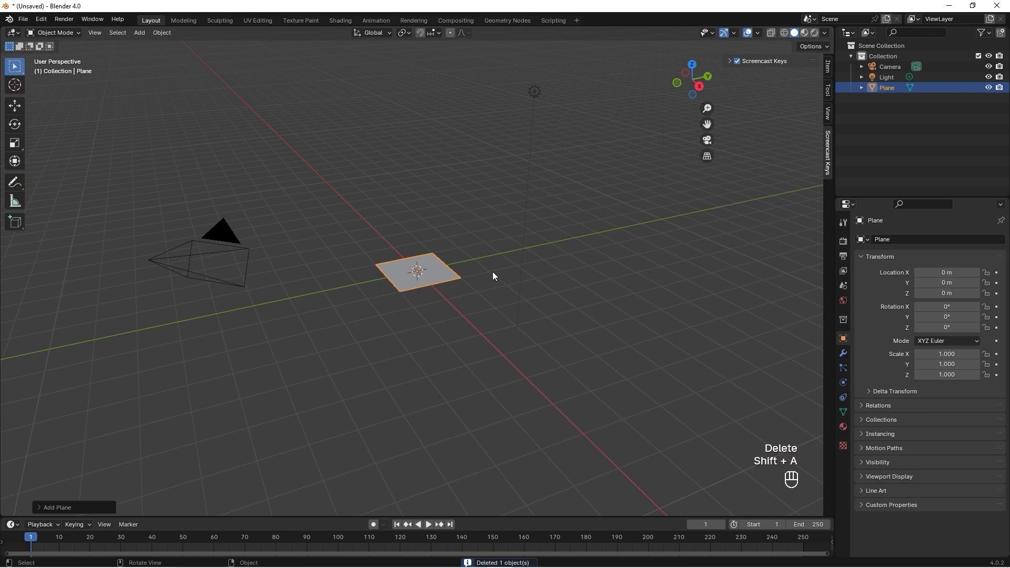
key("Tab")
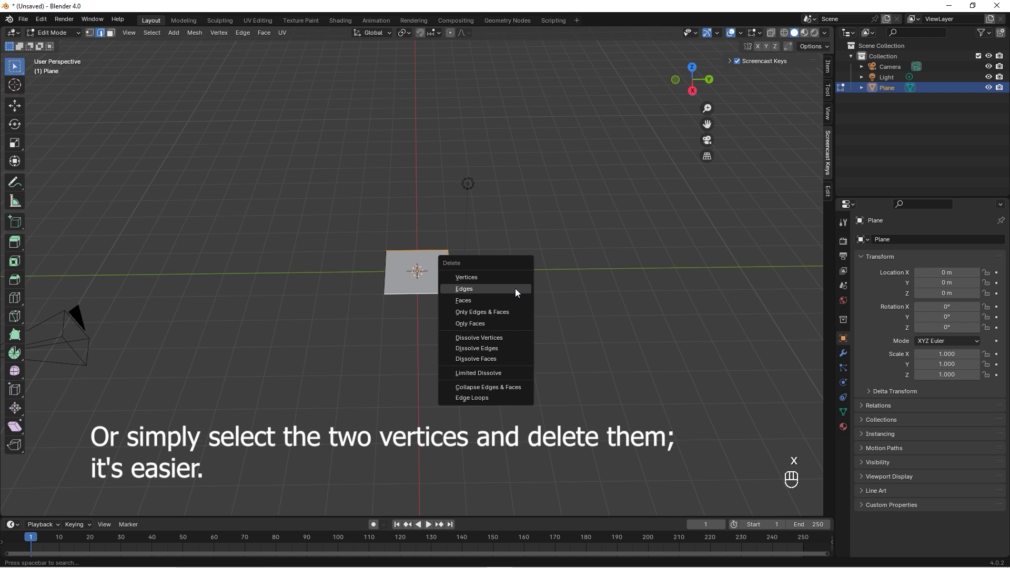
left_click(464, 288)
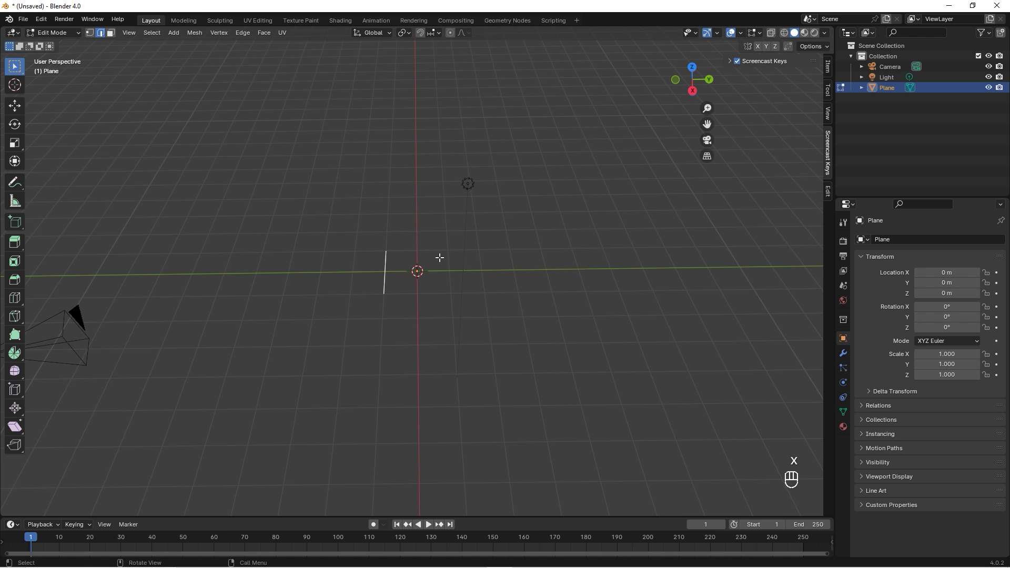
key("ctrl+z")
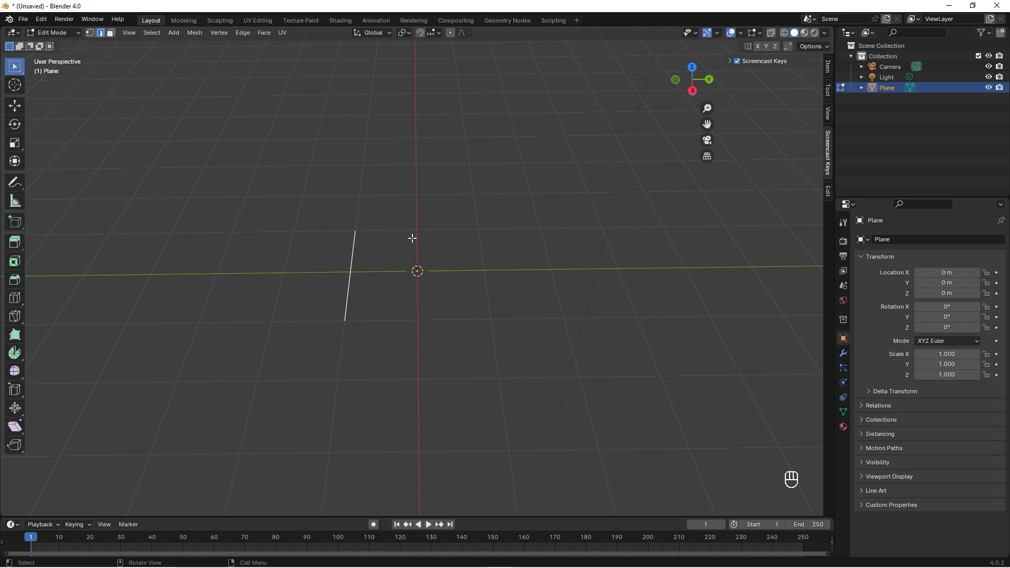
key("e")
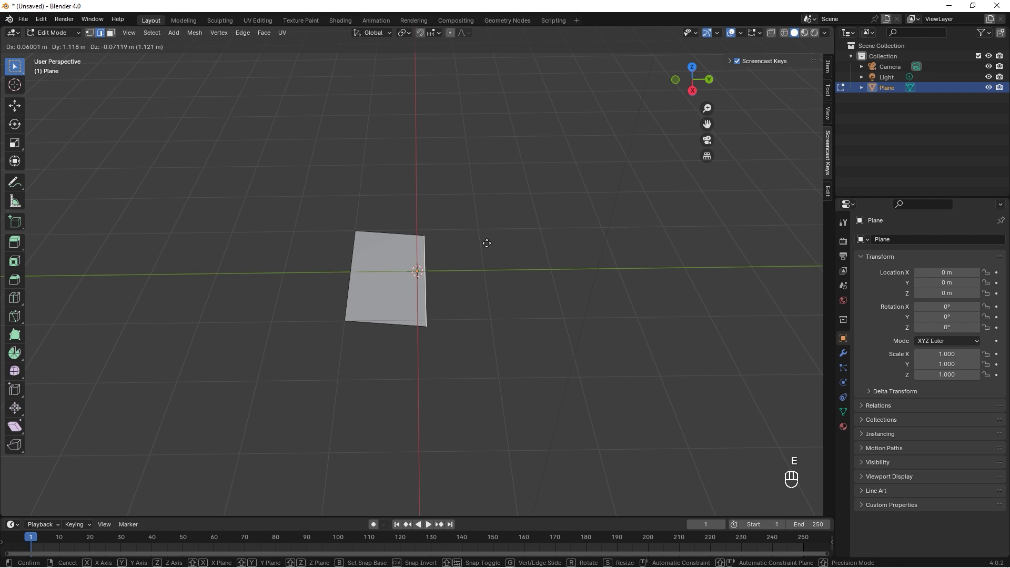
key("y")
type("12")
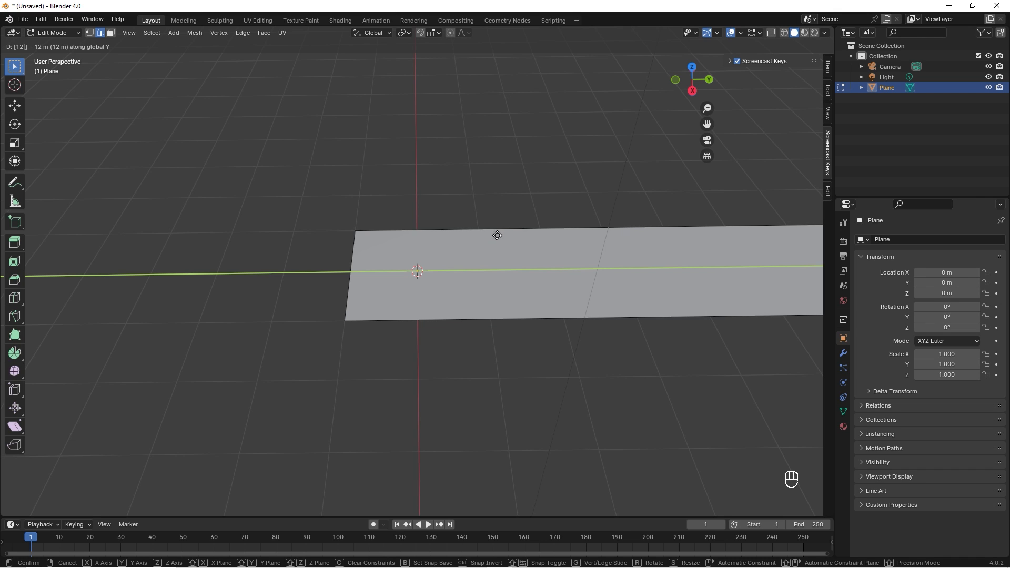
key("backspace")
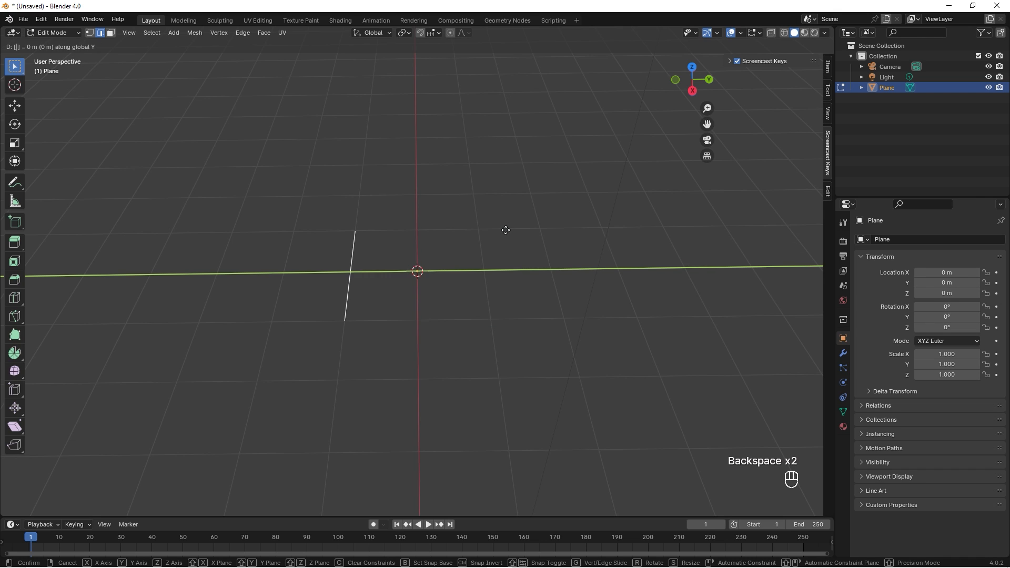
key("Backspace")
type(".12")
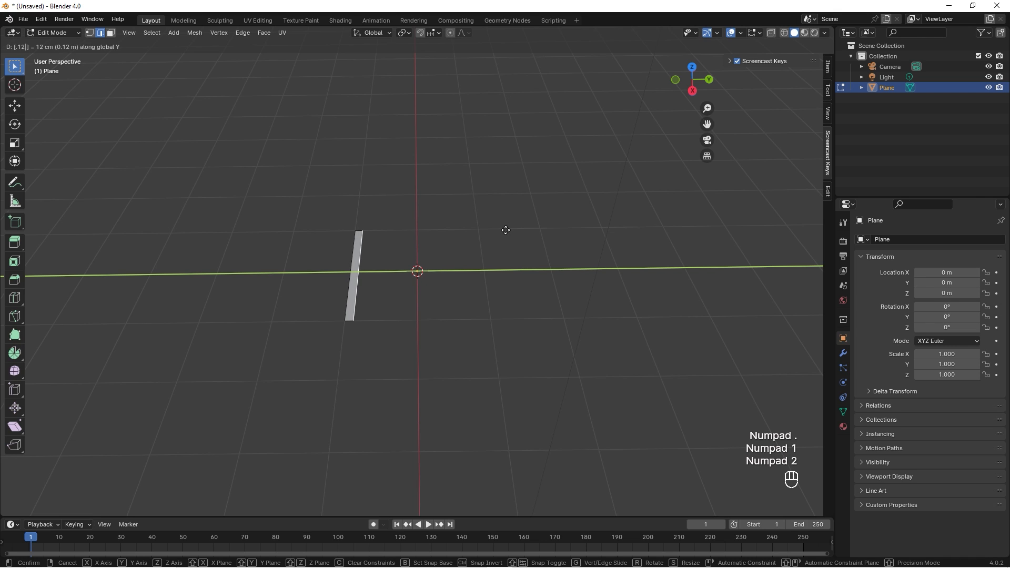
key("Return")
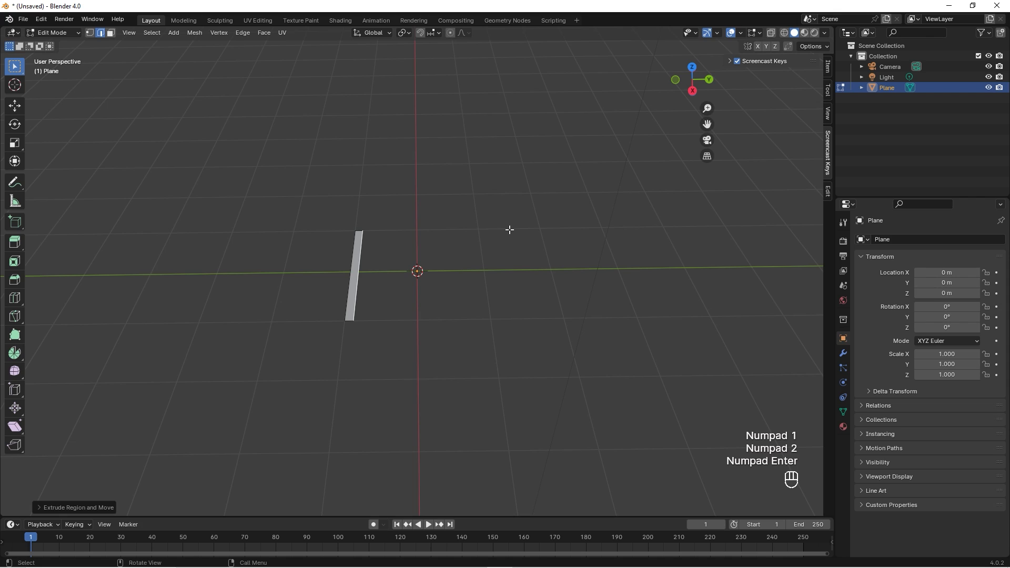
key("ctrl")
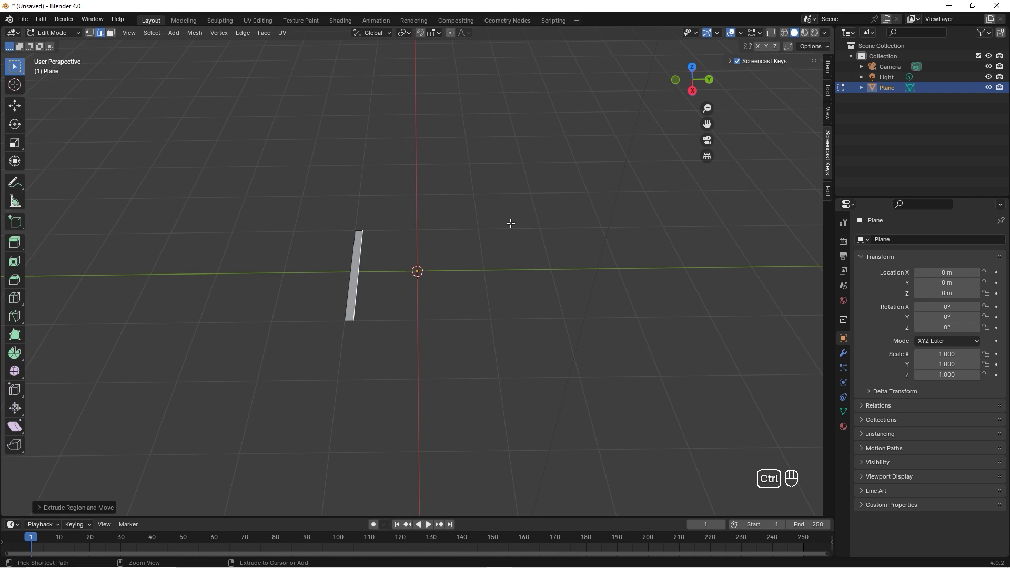
key("ctrl+z")
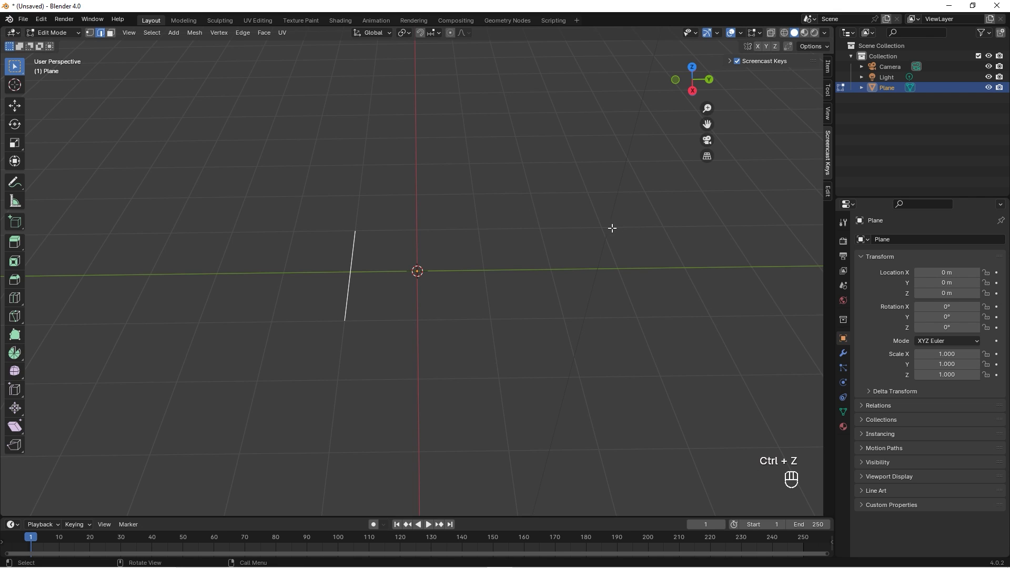
Set the scene's length unit to millimeters in Scene Properties.
left_click(843, 285)
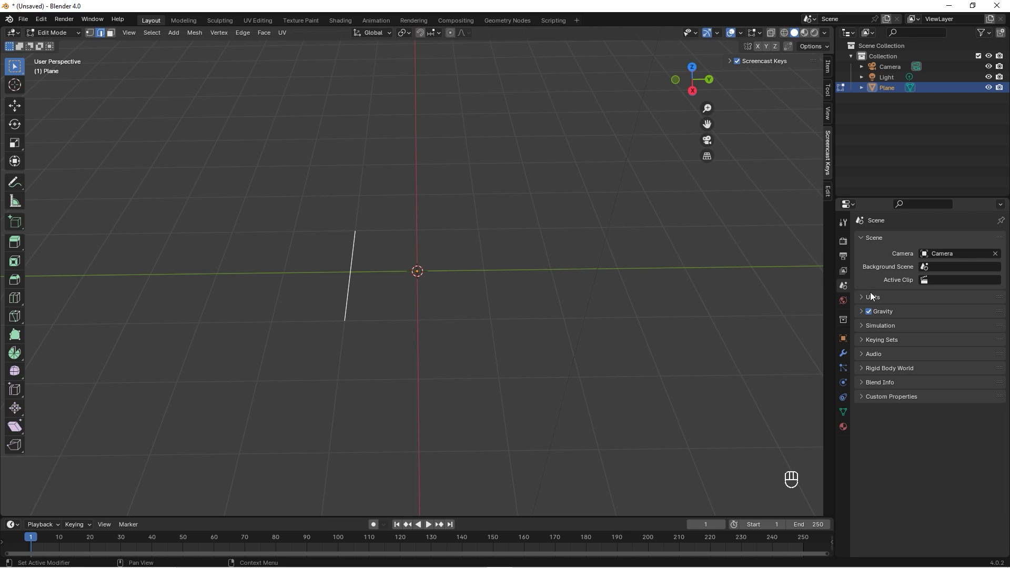
left_click(873, 296)
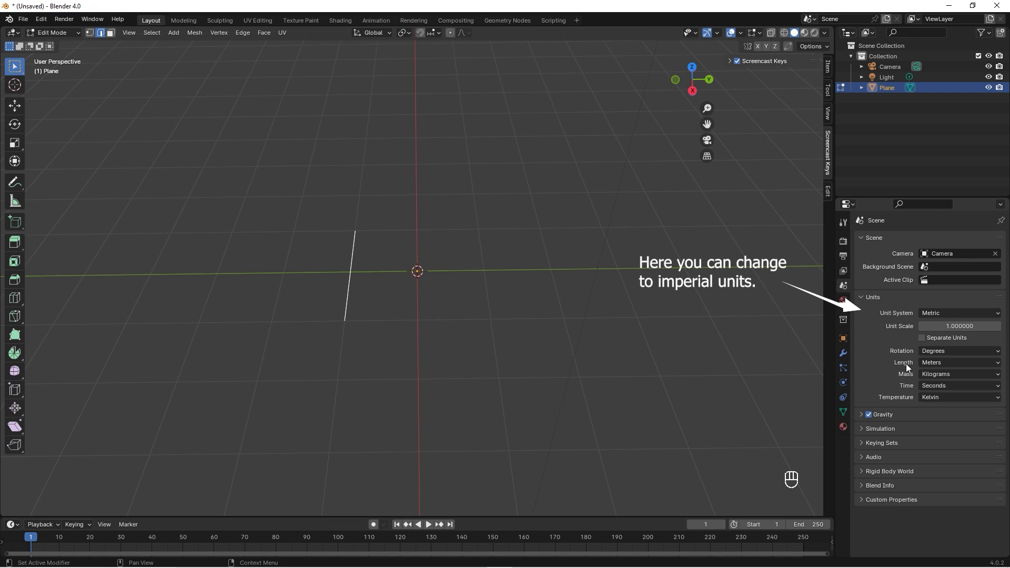
left_click(958, 361)
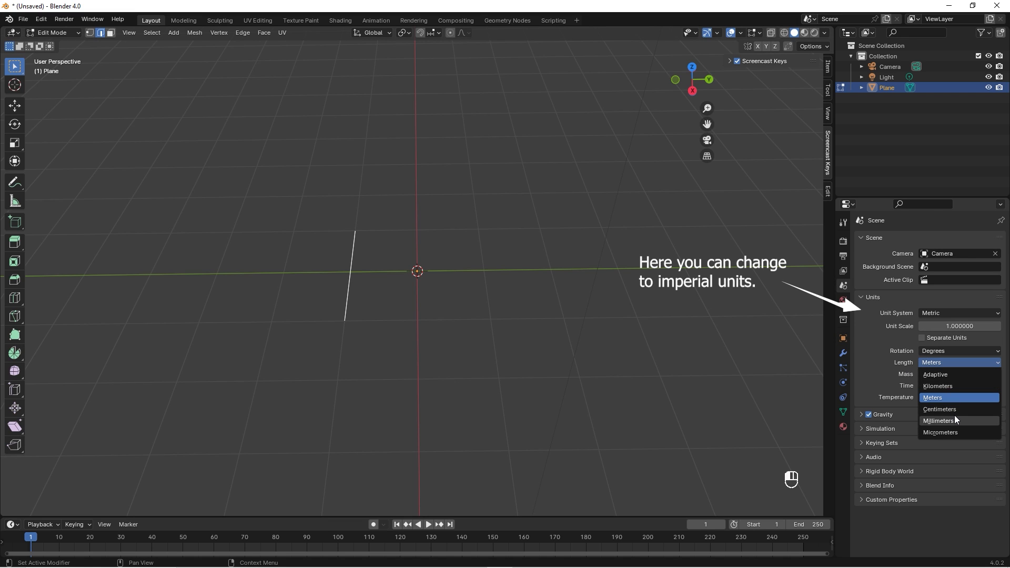
left_click(937, 421)
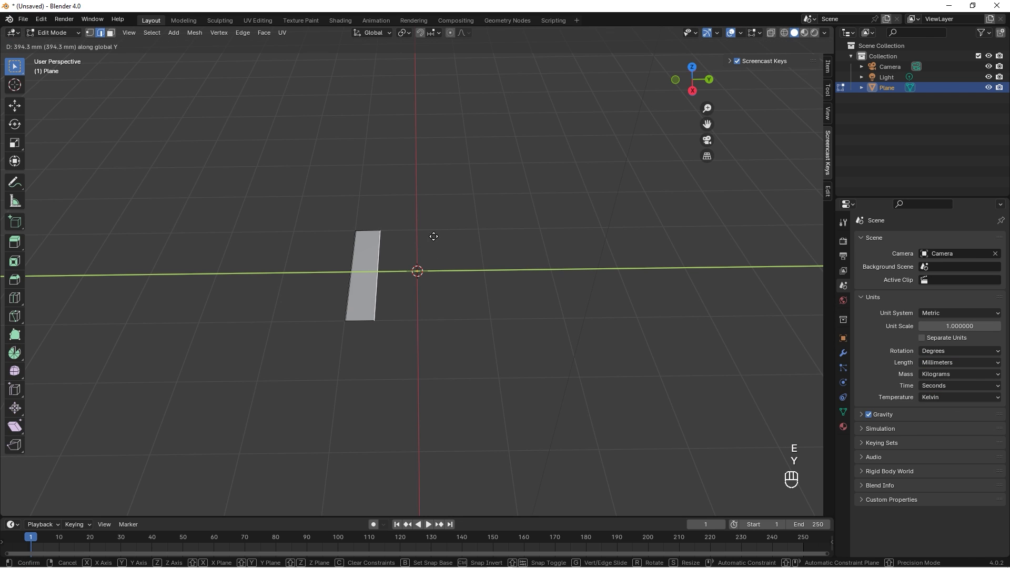
mouse_move(429, 230)
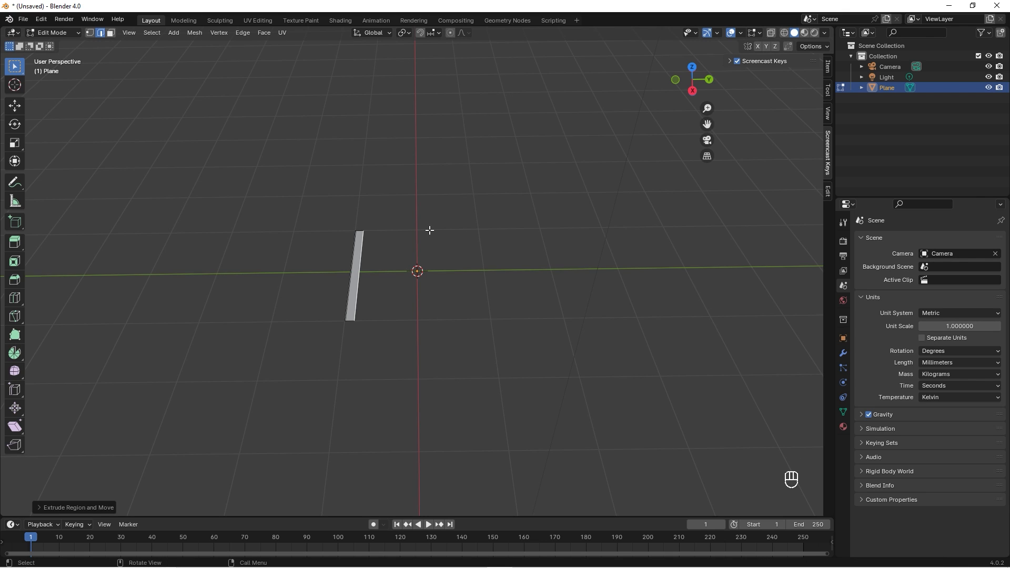
mouse_move(447, 233)
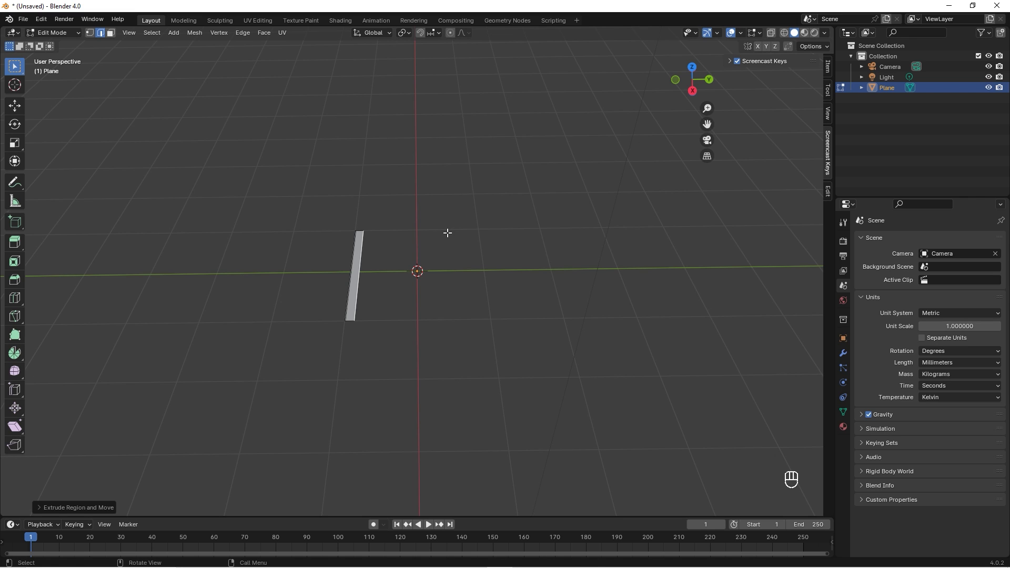
Extrude the strip's edge a further 550 mm along Y.
key("e")
type("550")
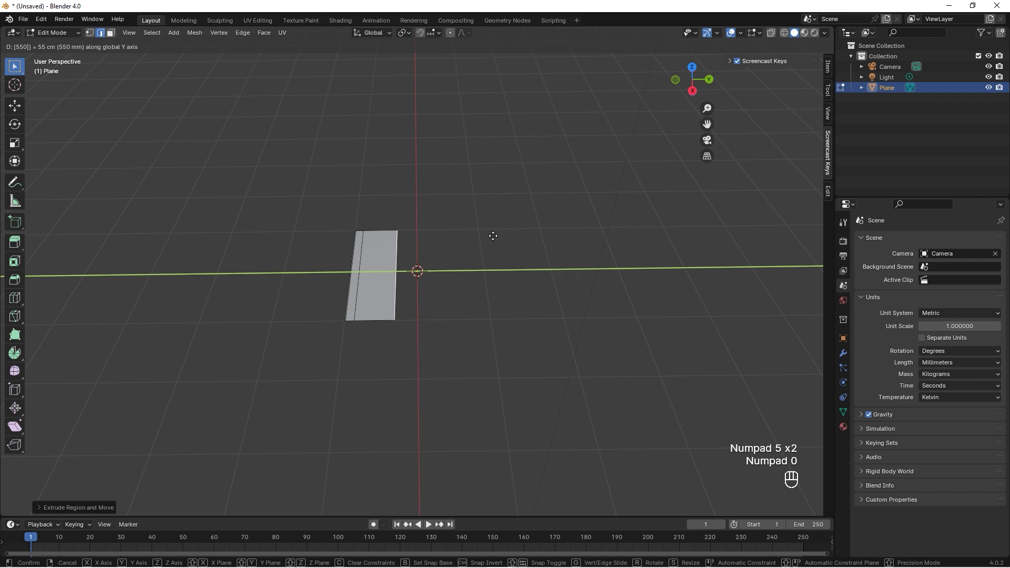
left_click(492, 234)
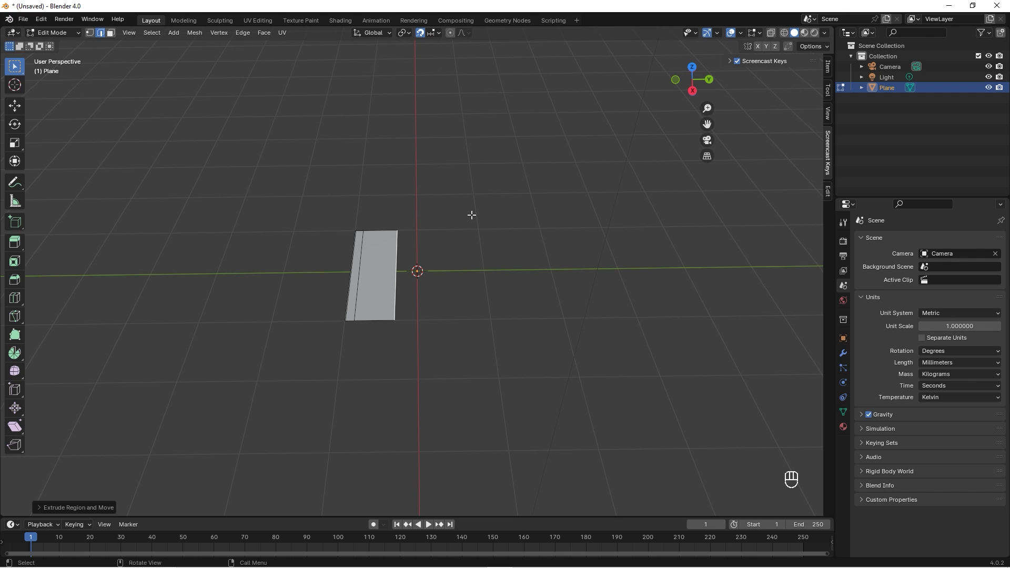
key("e")
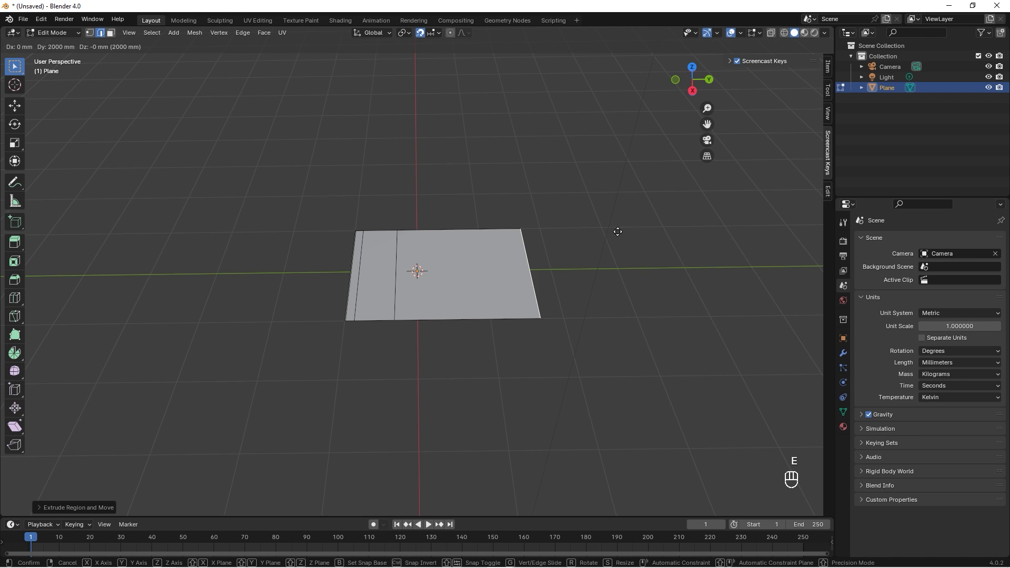
mouse_move(632, 234)
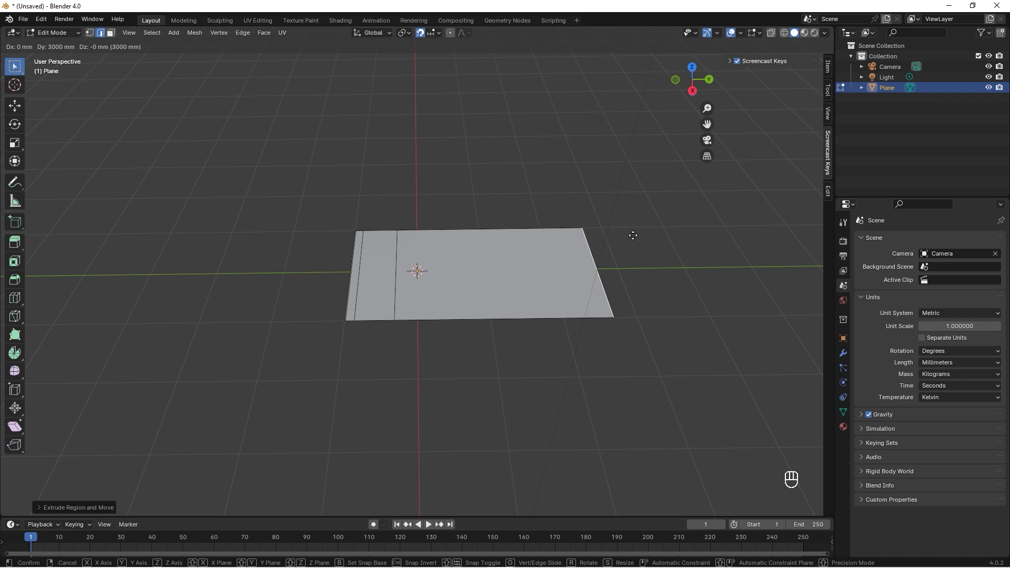
mouse_move(498, 245)
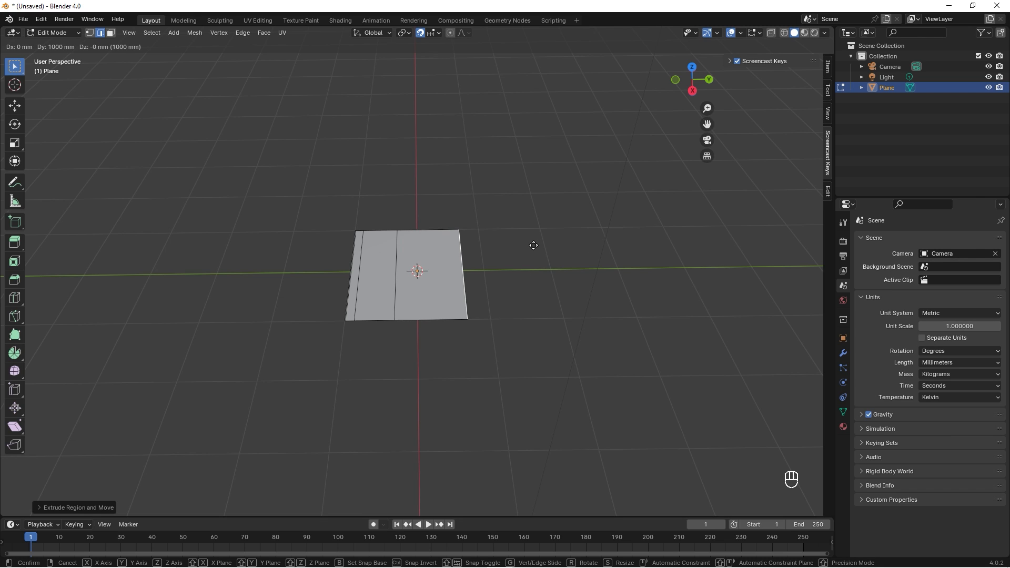
key("ctrl+z")
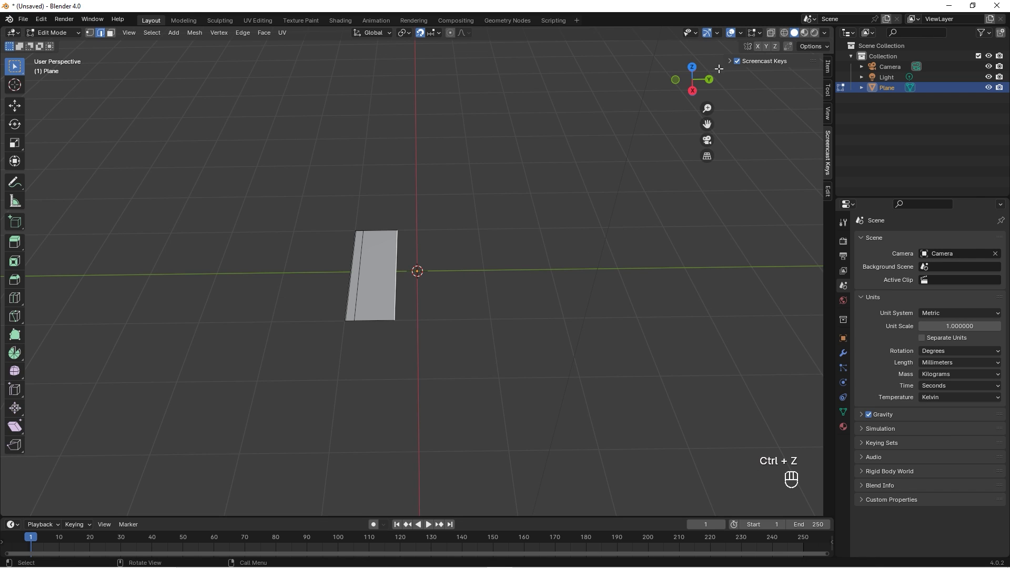
left_click(739, 33)
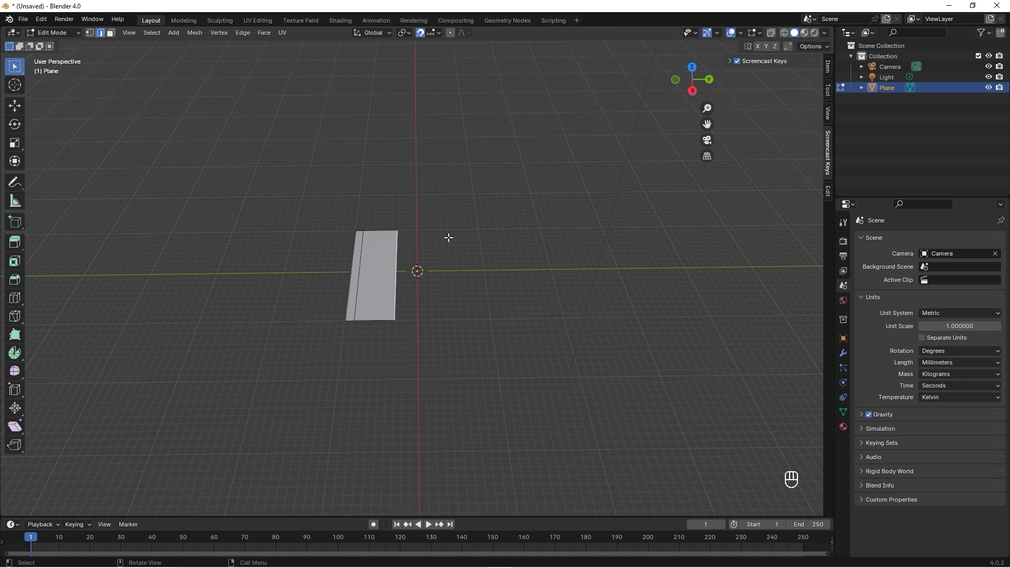
mouse_move(55, 41)
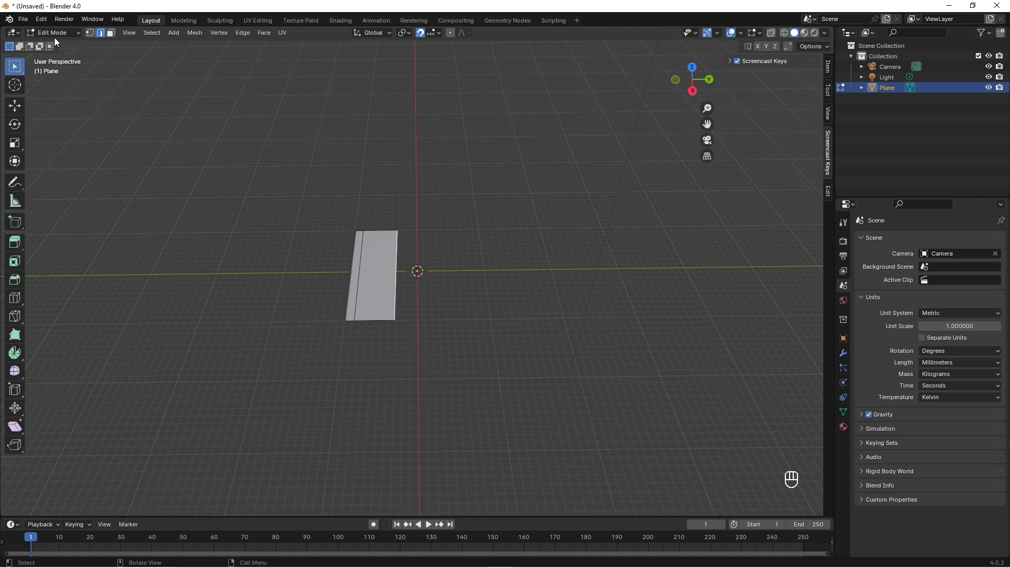
mouse_move(58, 45)
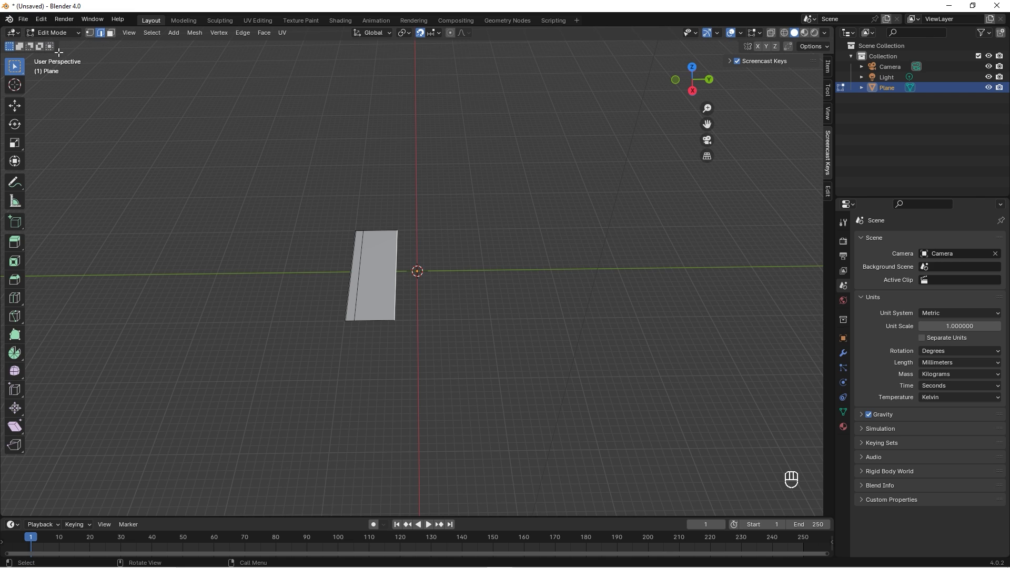
mouse_move(554, 224)
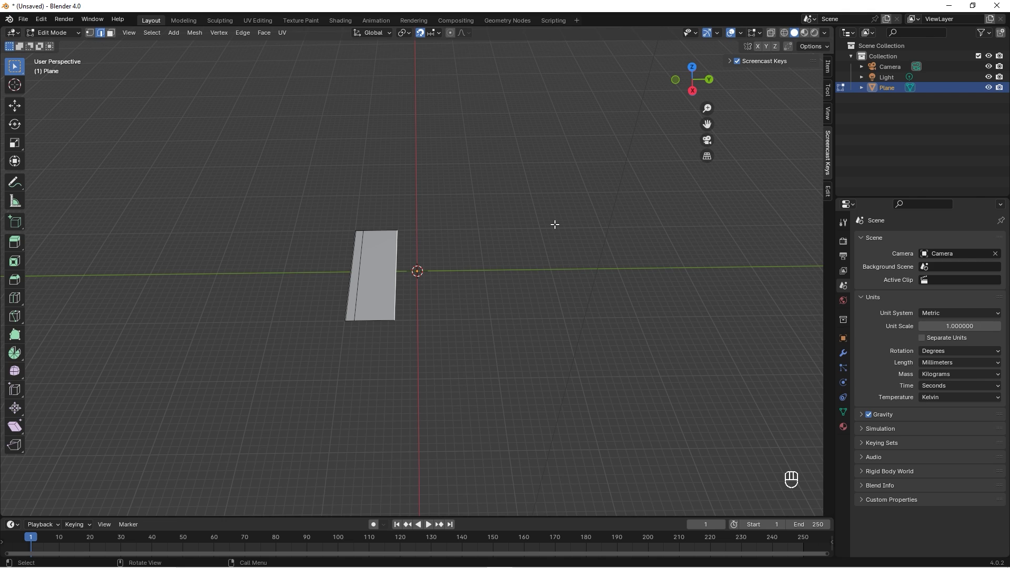
Extrude the selected side edge along Y by about 760 mm.
key("e")
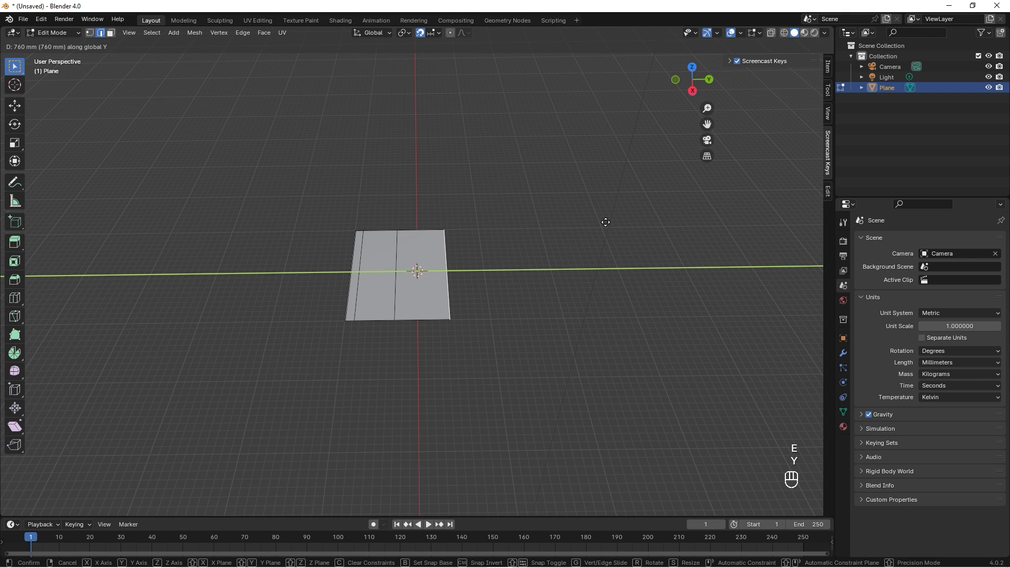
mouse_move(611, 221)
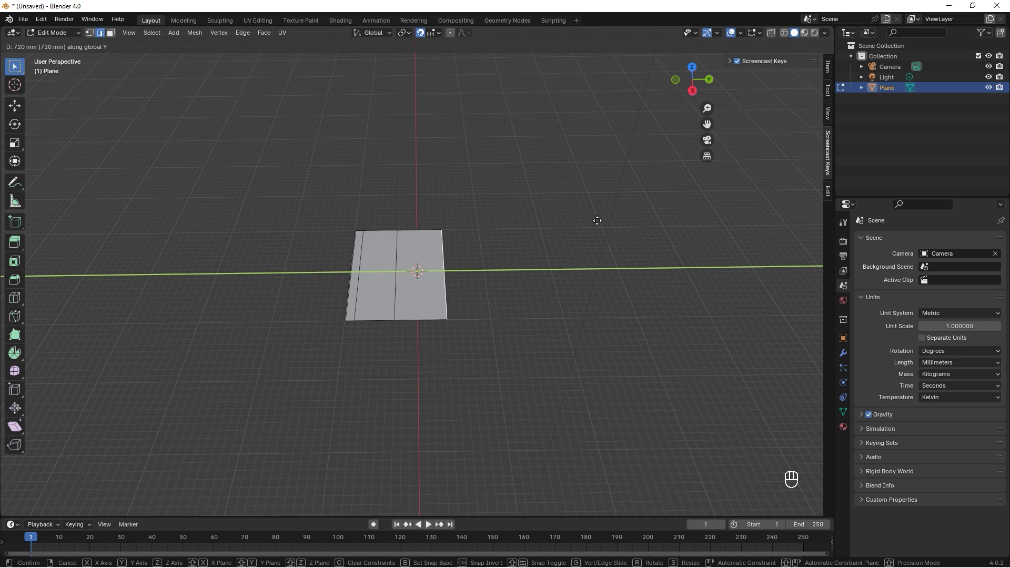
mouse_move(601, 220)
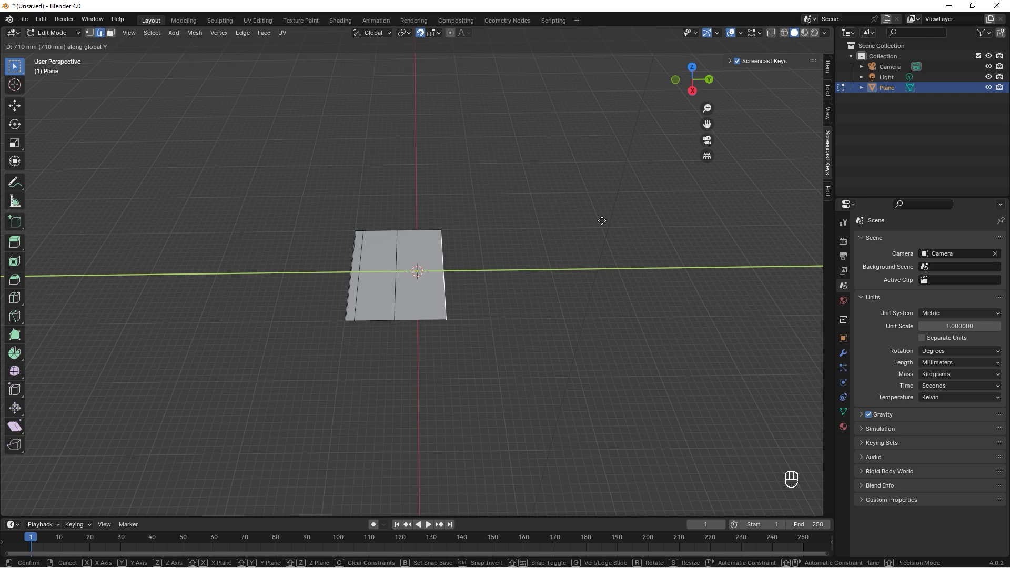
mouse_move(603, 221)
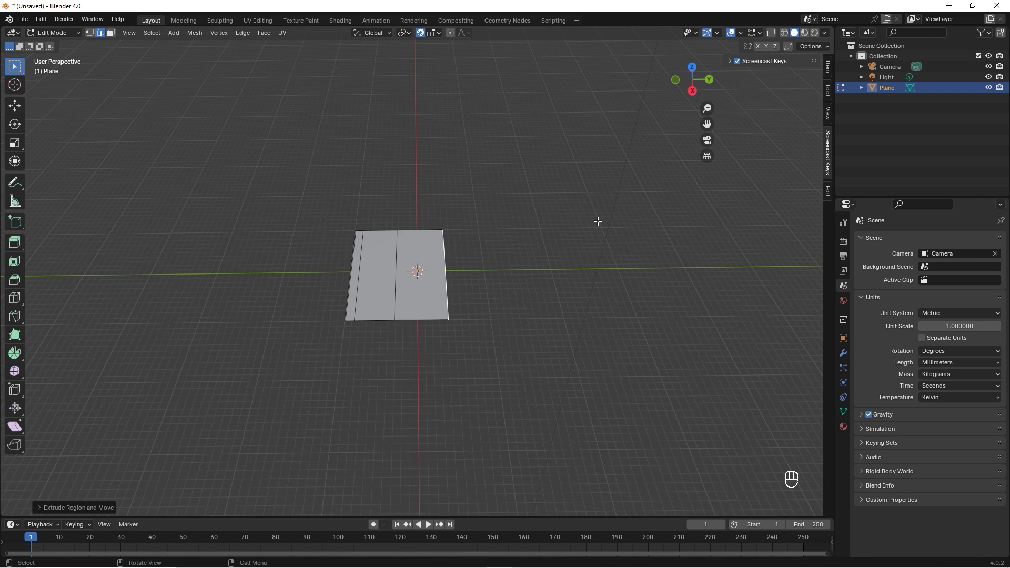
mouse_move(489, 225)
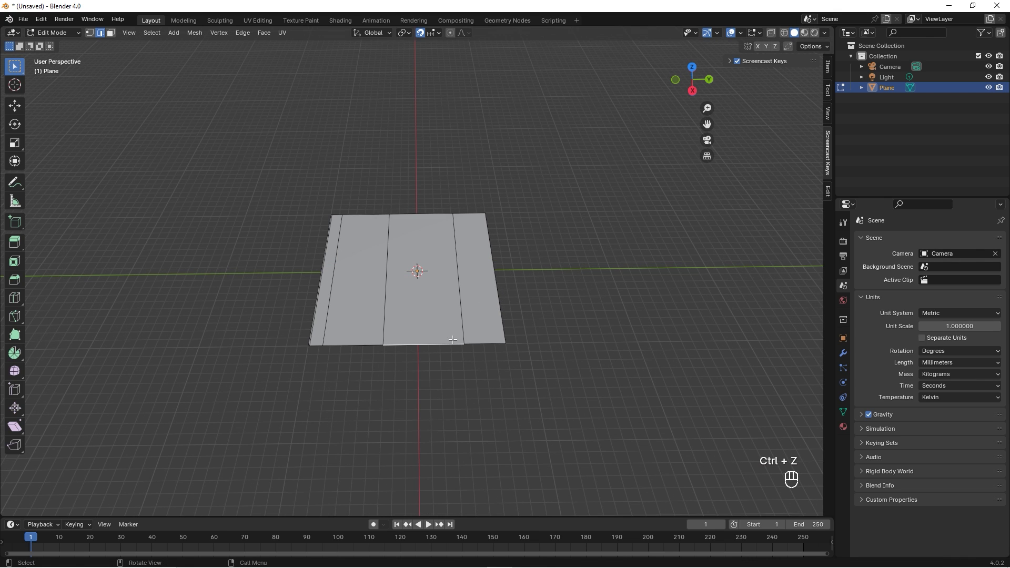
Extrude the middle panel's front edge outward into a smaller flap.
key("e")
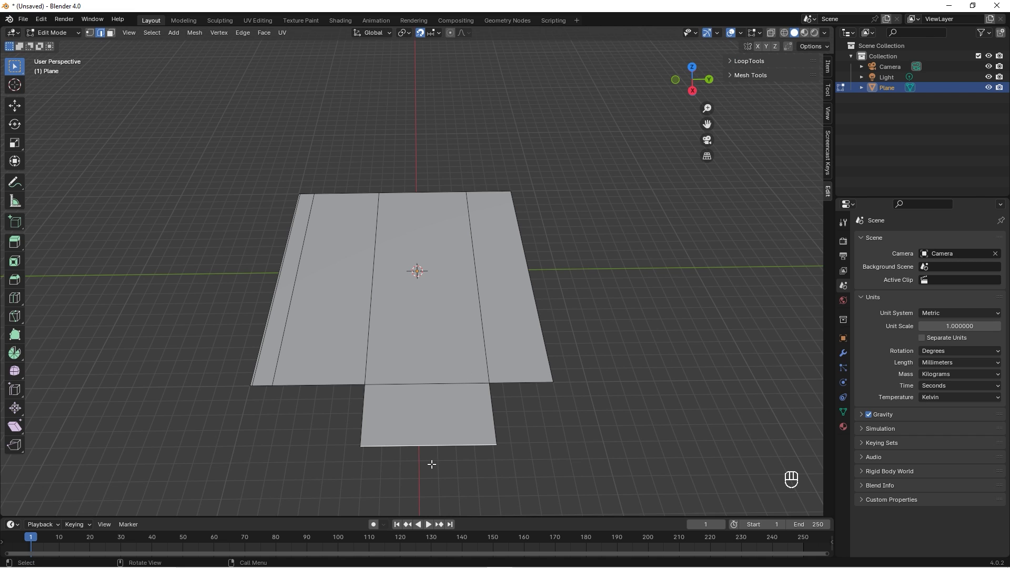
mouse_move(375, 451)
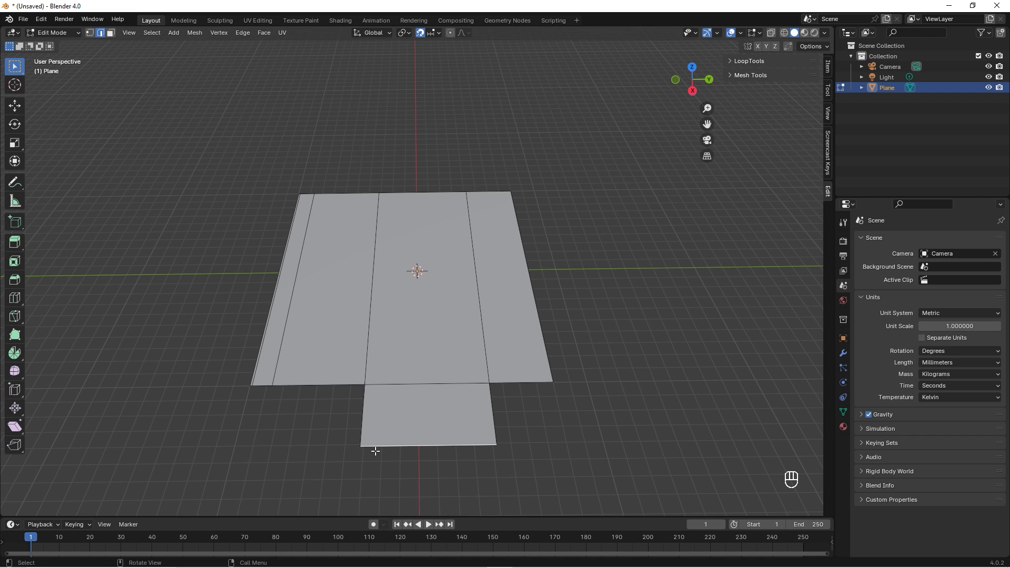
mouse_move(398, 446)
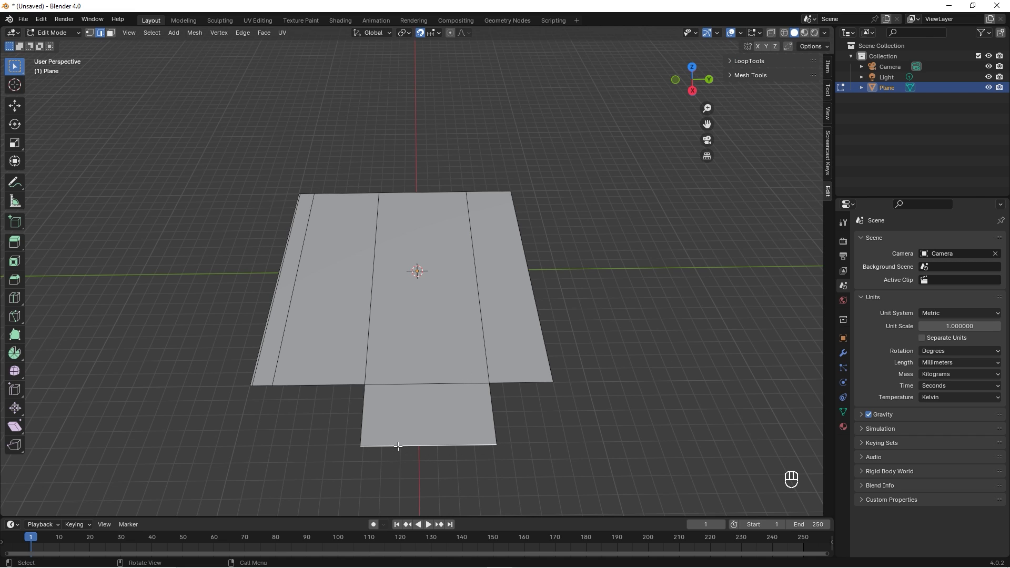
mouse_move(406, 444)
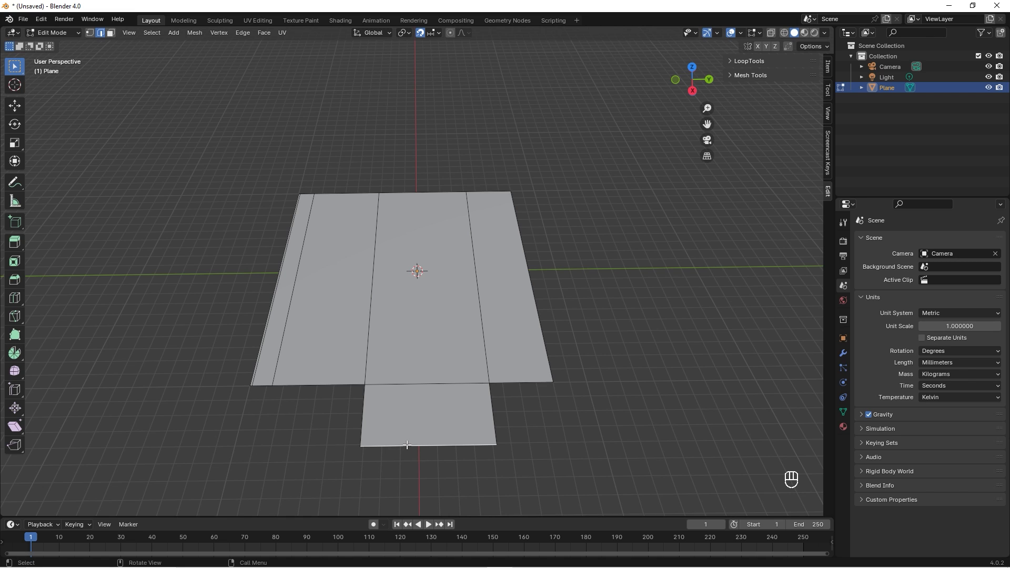
mouse_move(456, 445)
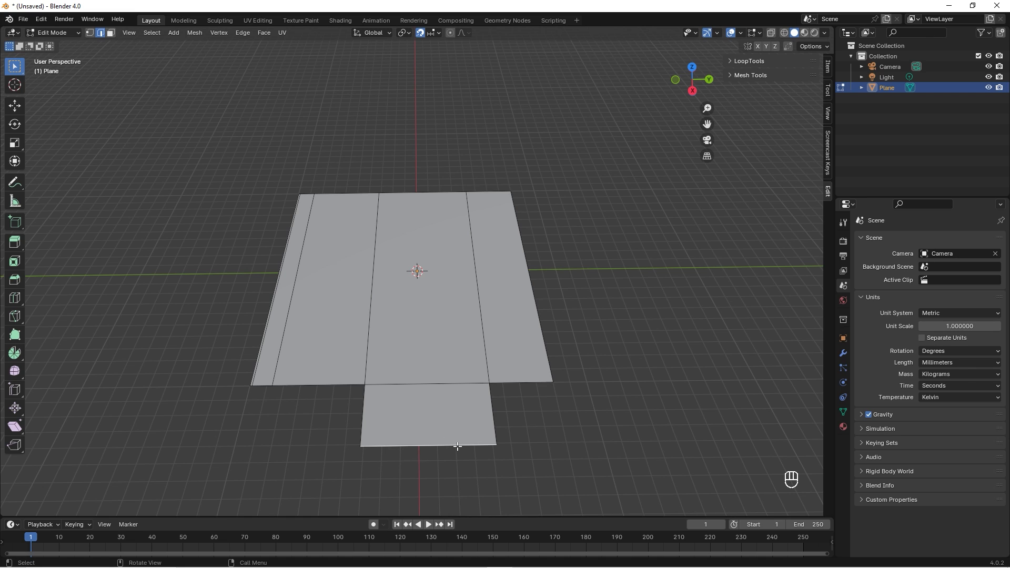
mouse_move(108, 72)
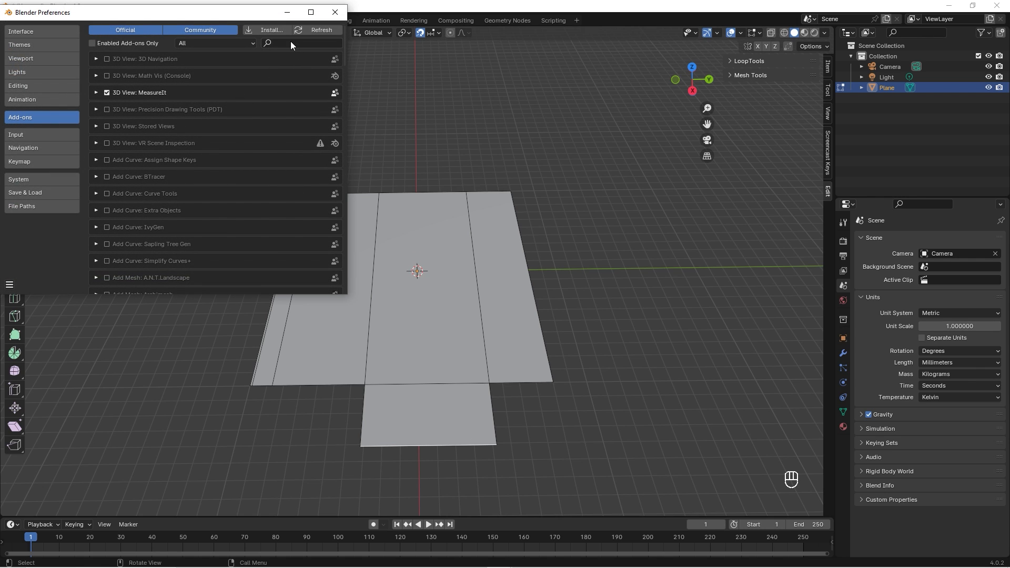
Confirm Edit Mesh Tools is enabled by searching 'edit', then show its Mesh Tools groups.
type("edit")
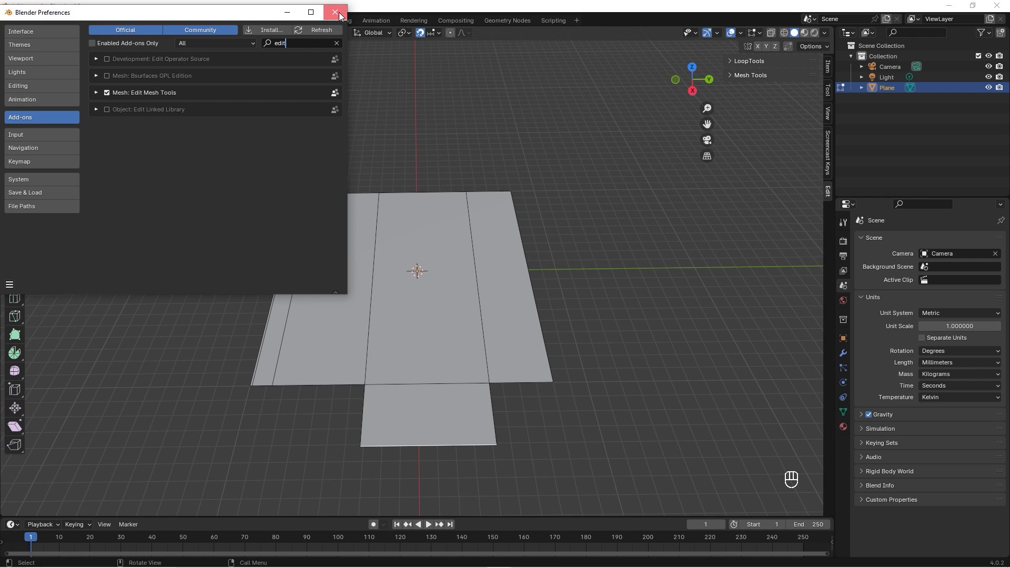
left_click(338, 13)
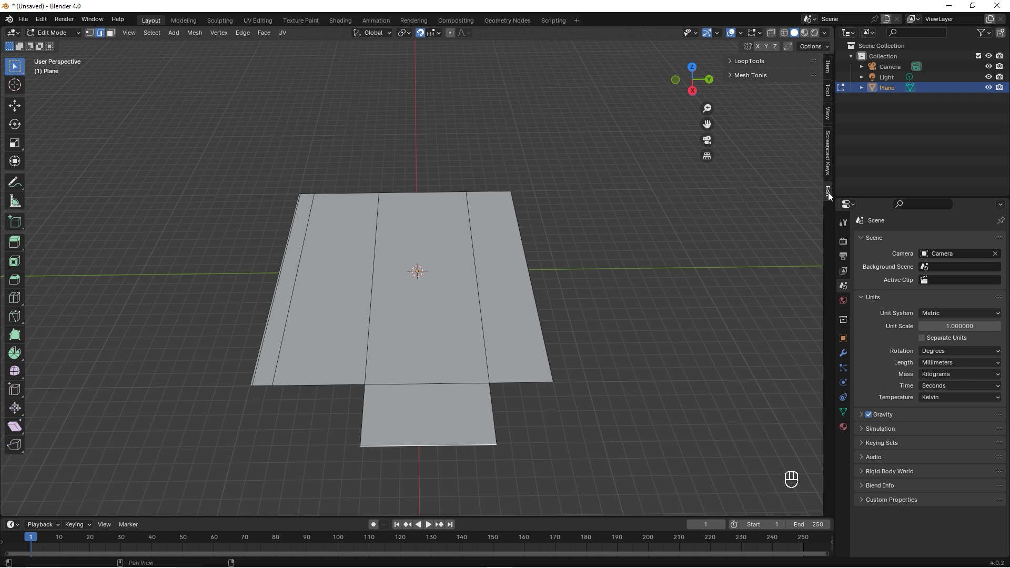
left_click(749, 74)
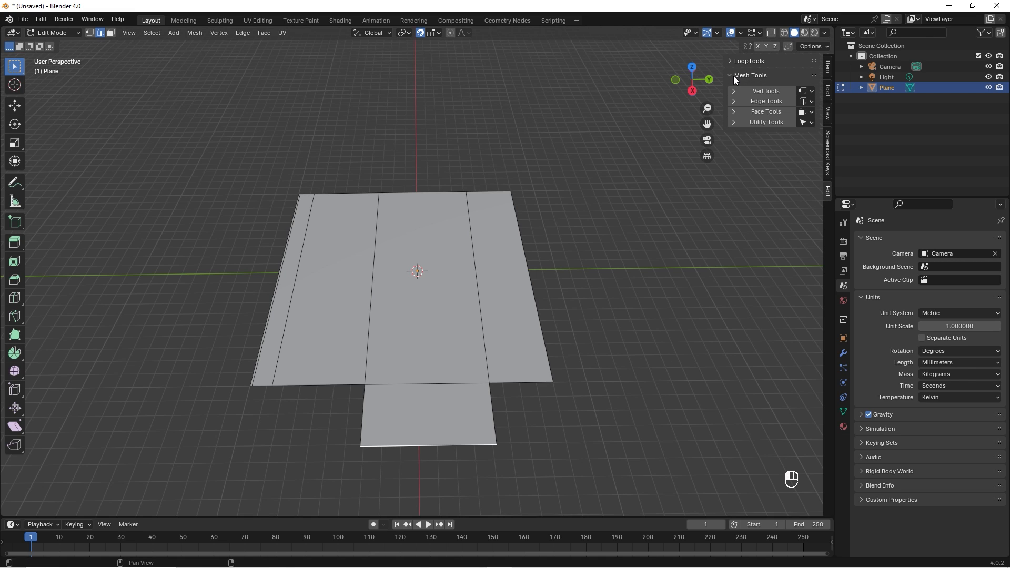
mouse_move(729, 76)
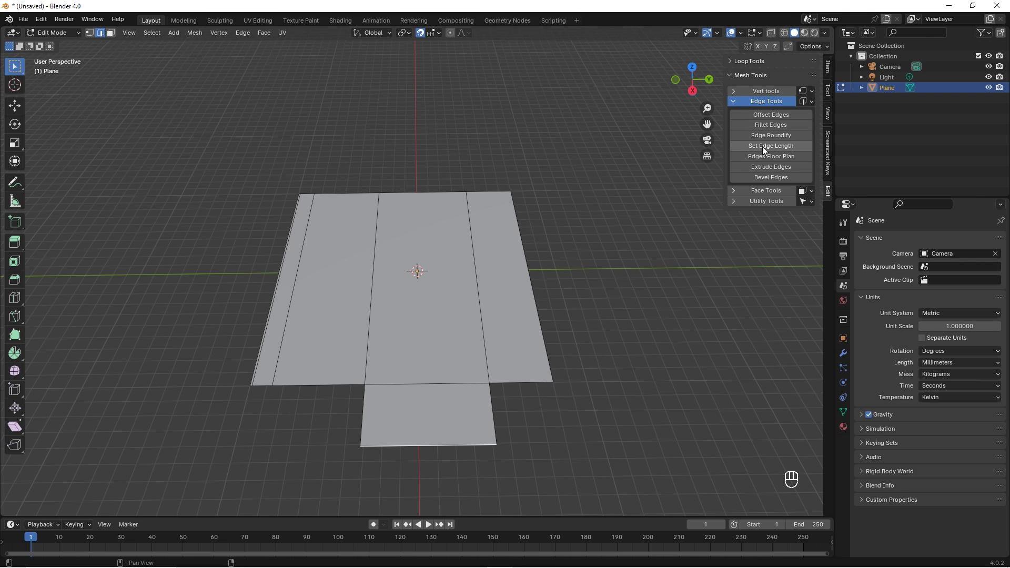
Set the flap's outer edge to exactly 520 mm with Set Edge Length.
left_click(770, 145)
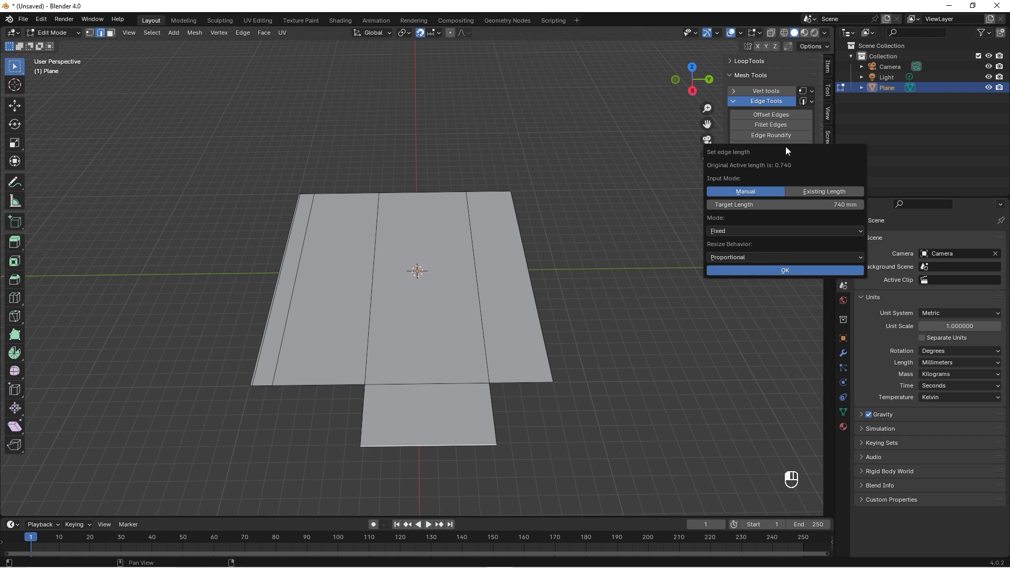
mouse_move(782, 254)
type("520")
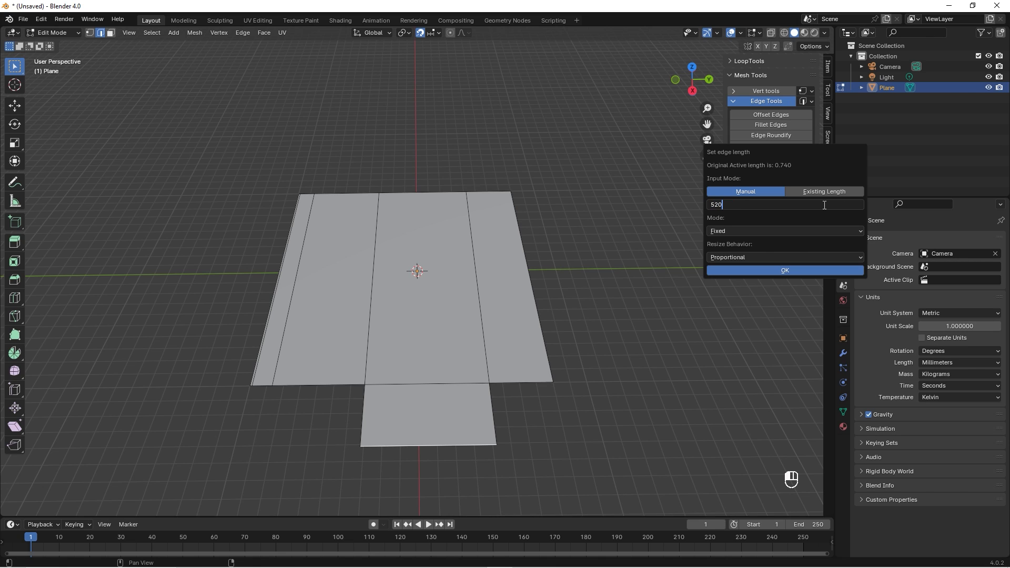
key("Return")
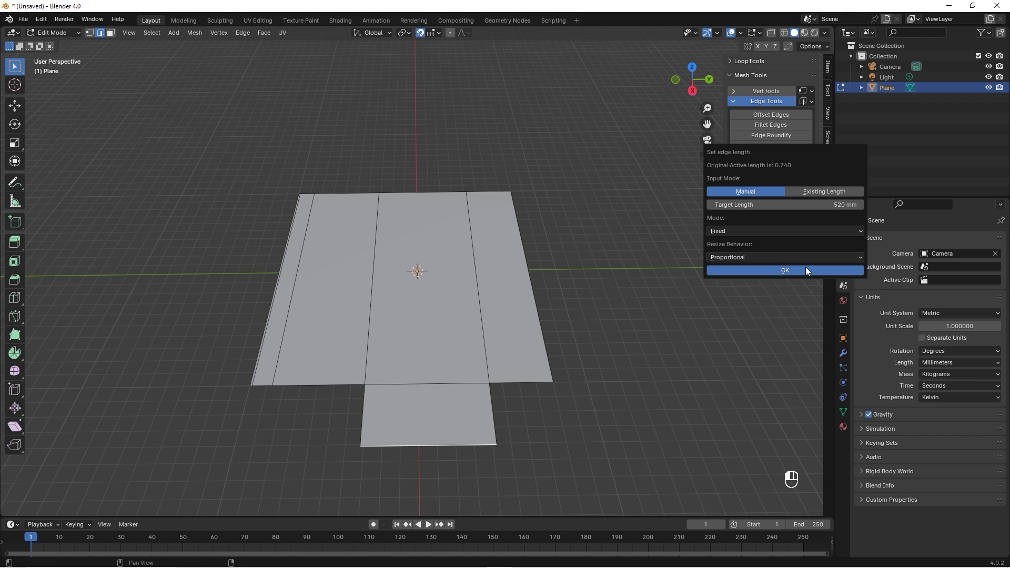
left_click(785, 270)
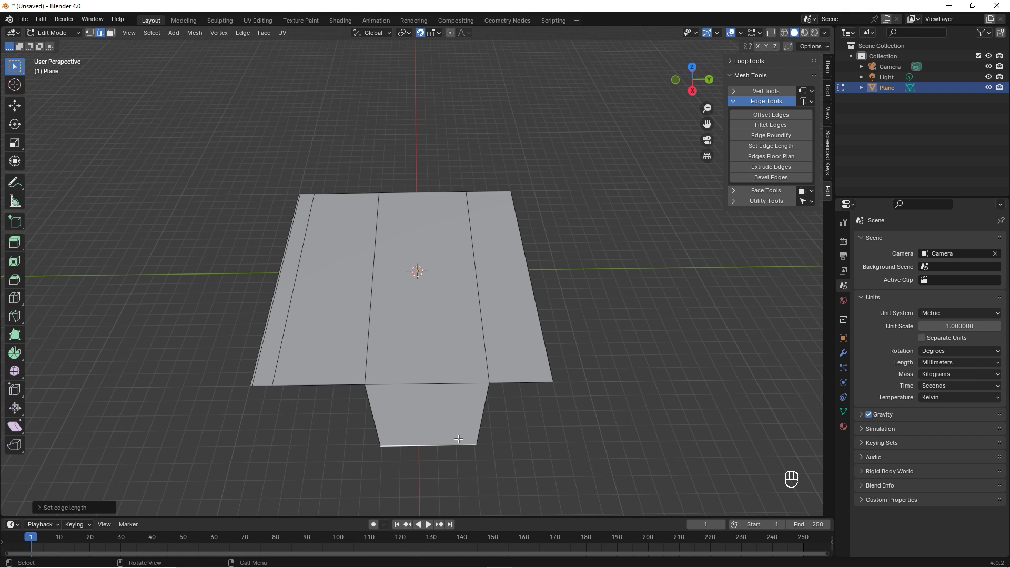
mouse_move(443, 443)
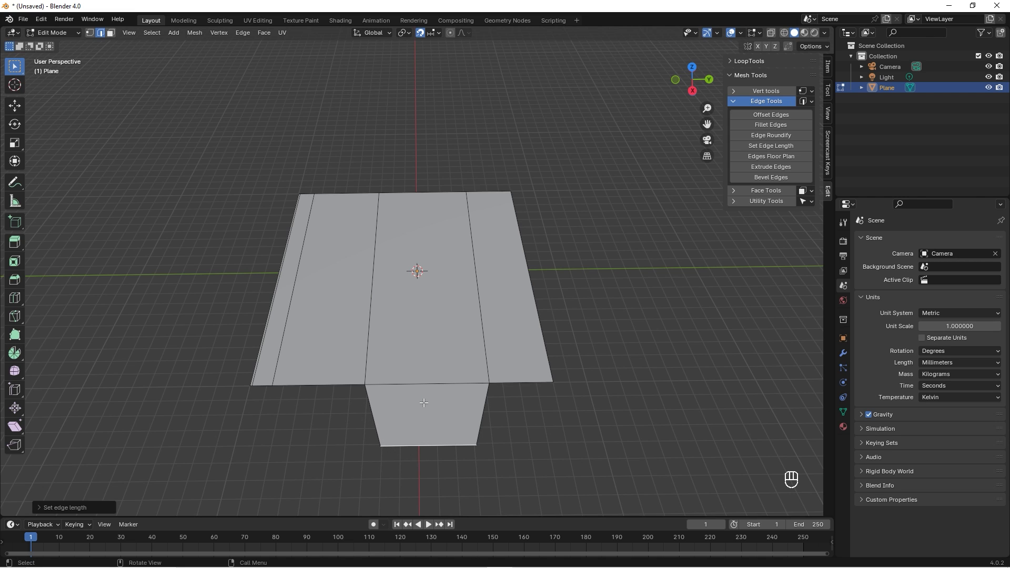
Shift the flap's shortened outer edge 180 mm along Y.
key("g")
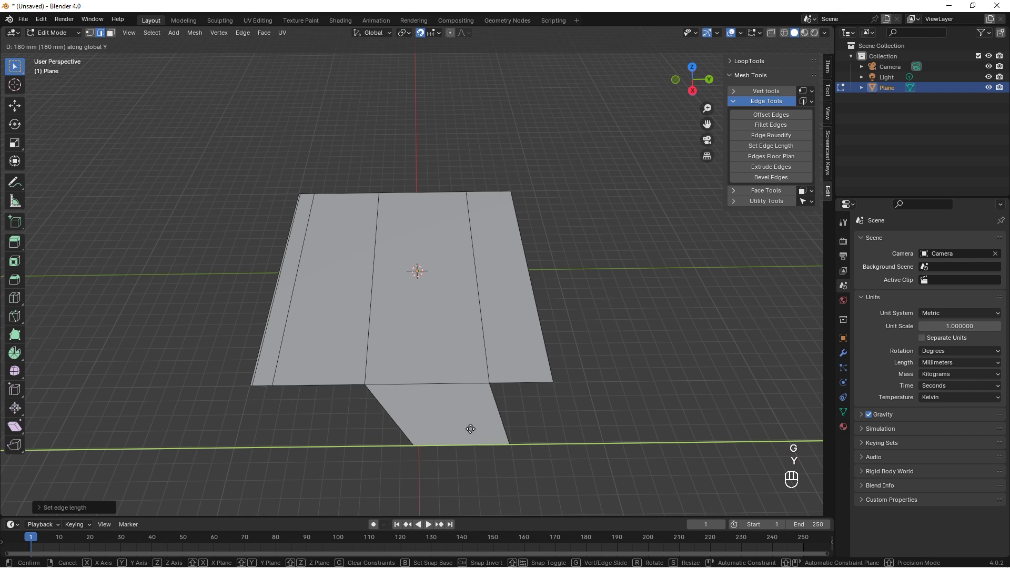
mouse_move(469, 422)
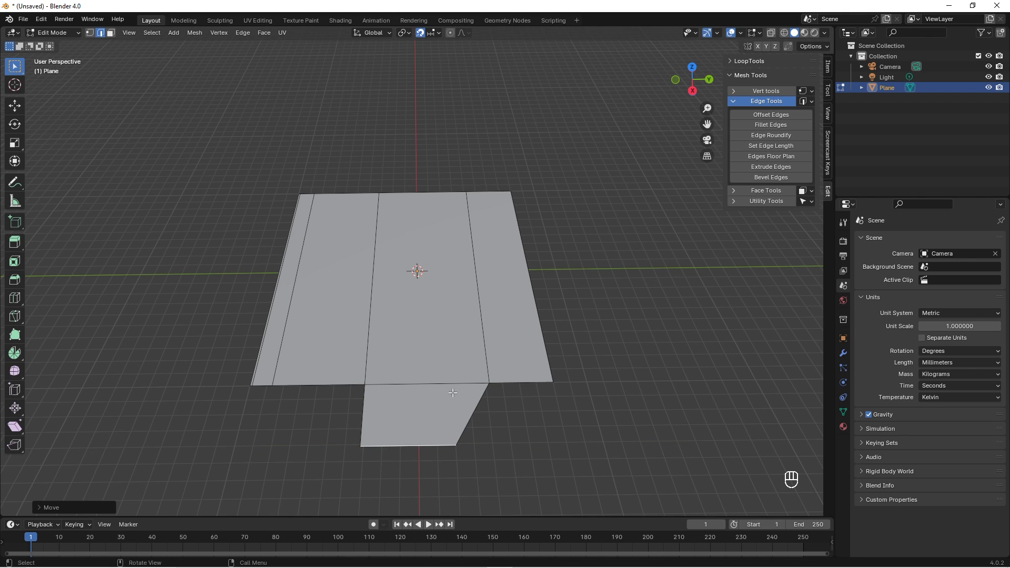
mouse_move(492, 345)
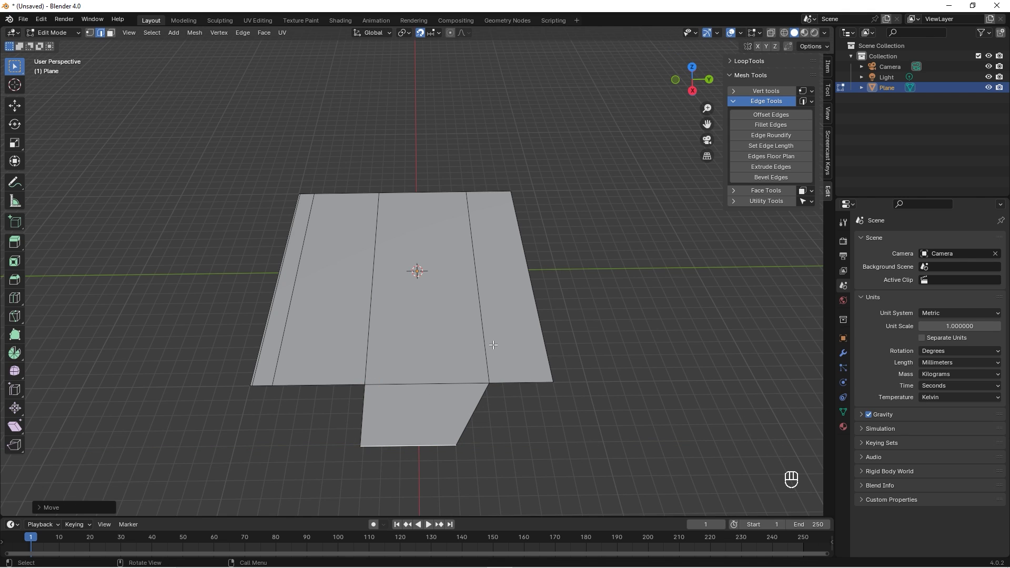
mouse_move(501, 388)
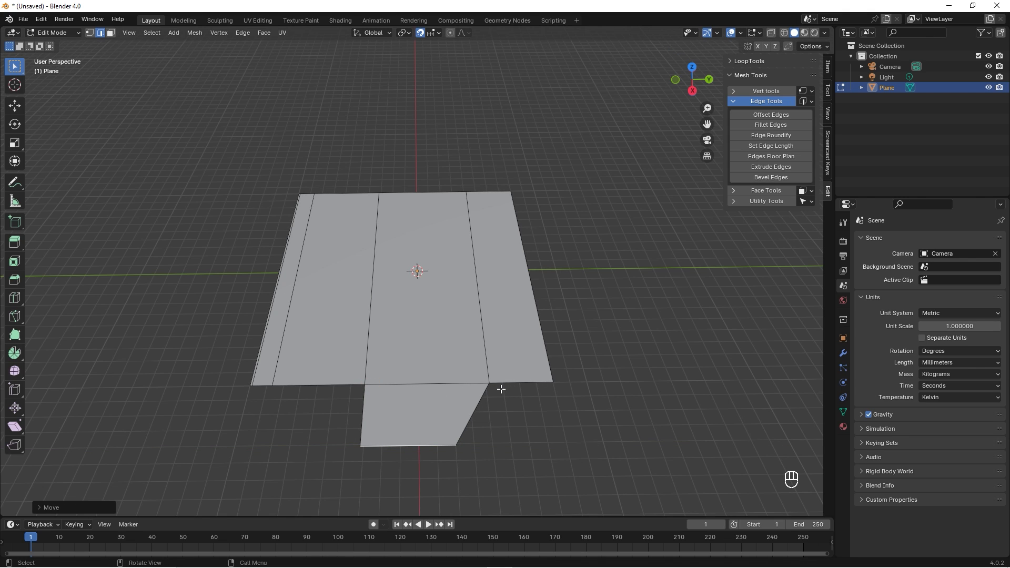
mouse_move(489, 390)
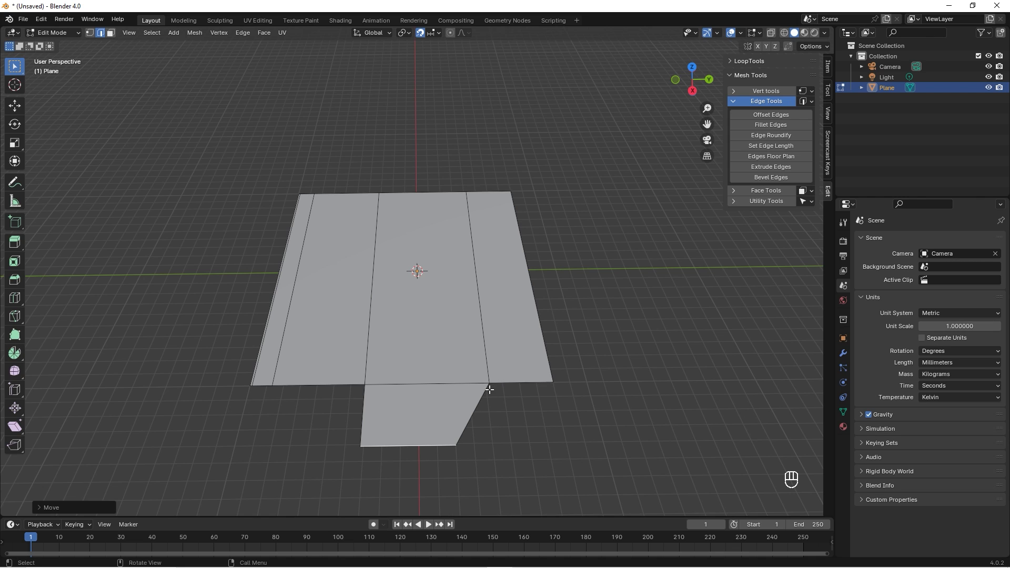
mouse_move(510, 387)
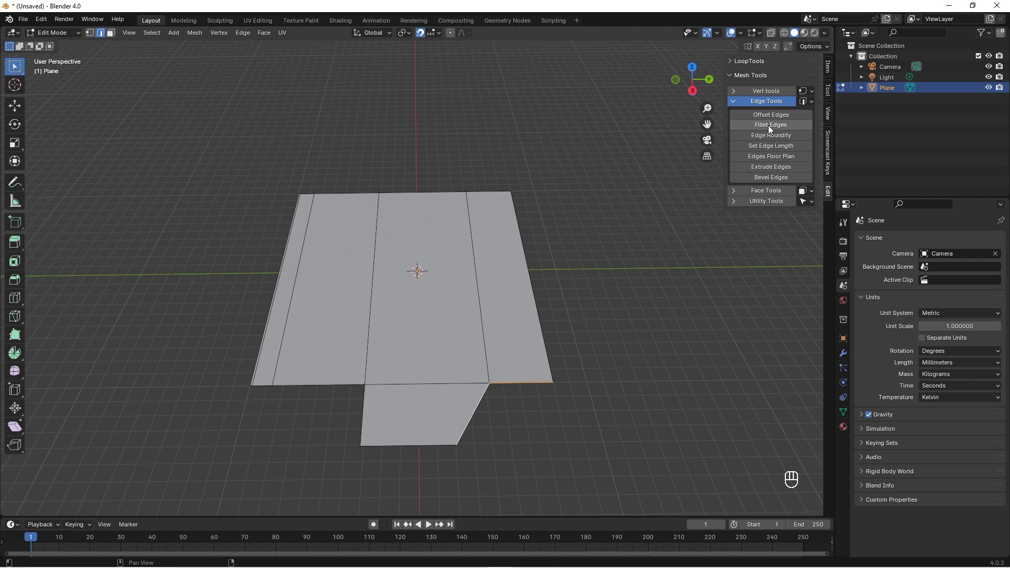
Fillet the inner corner with radius 0.140 and seven sides.
left_click(770, 124)
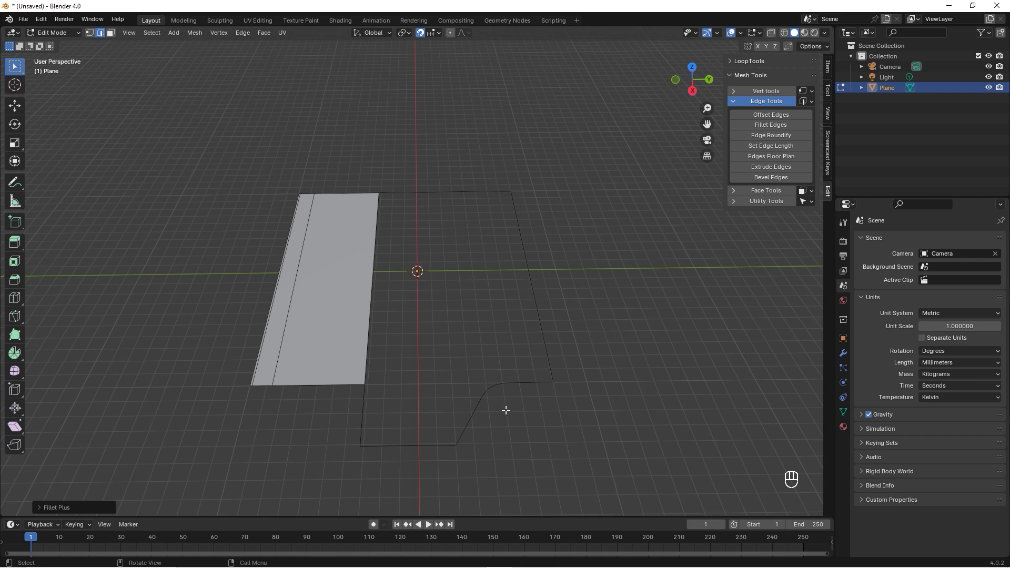
left_click(56, 507)
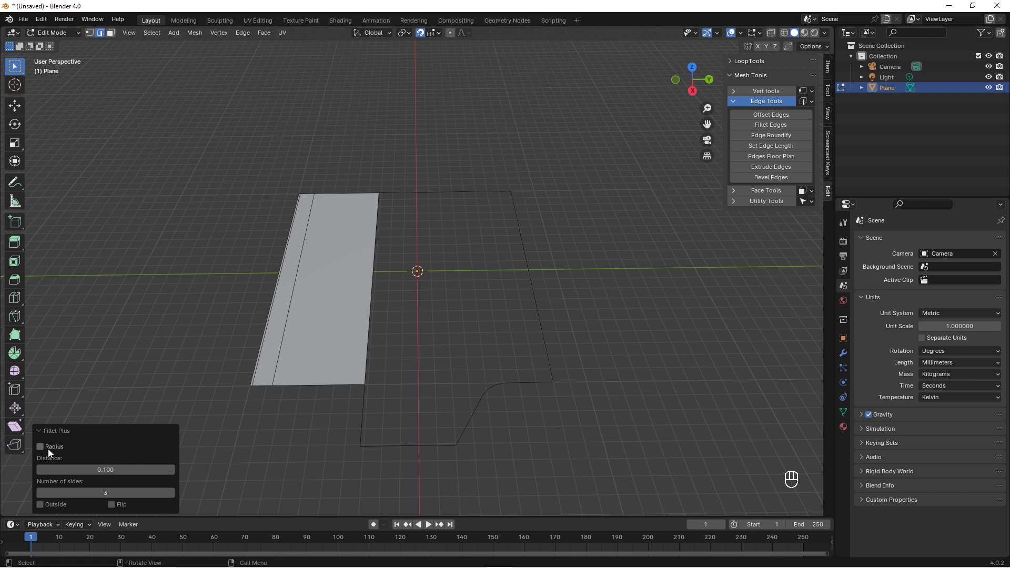
left_click(39, 446)
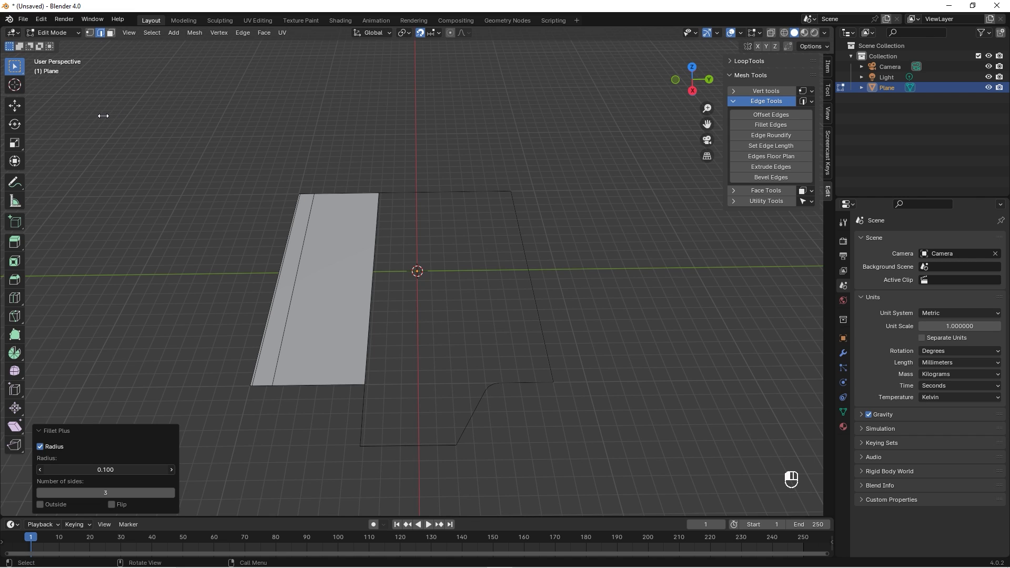
left_click_drag(84, 469, 116, 470)
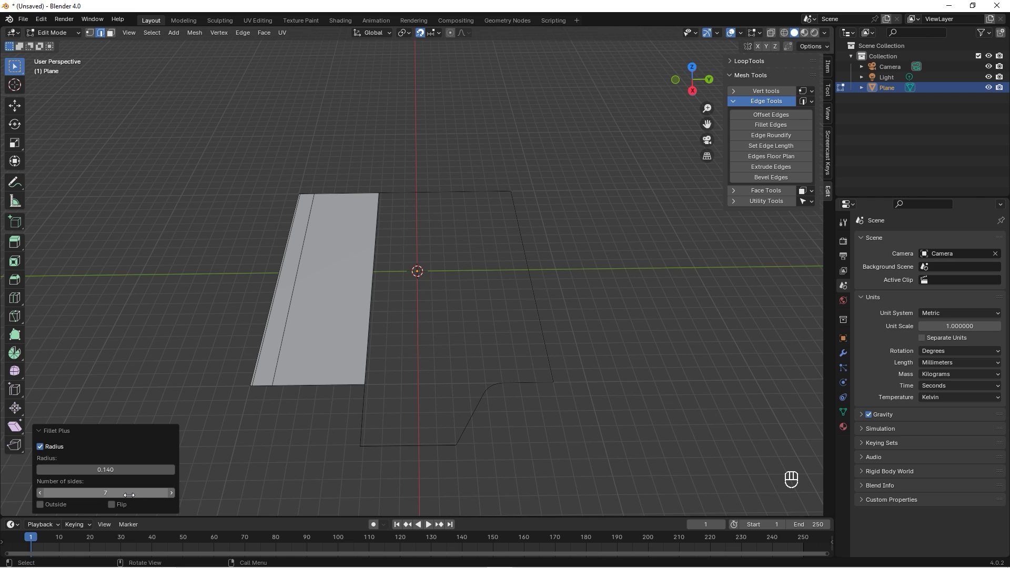
left_click(171, 492)
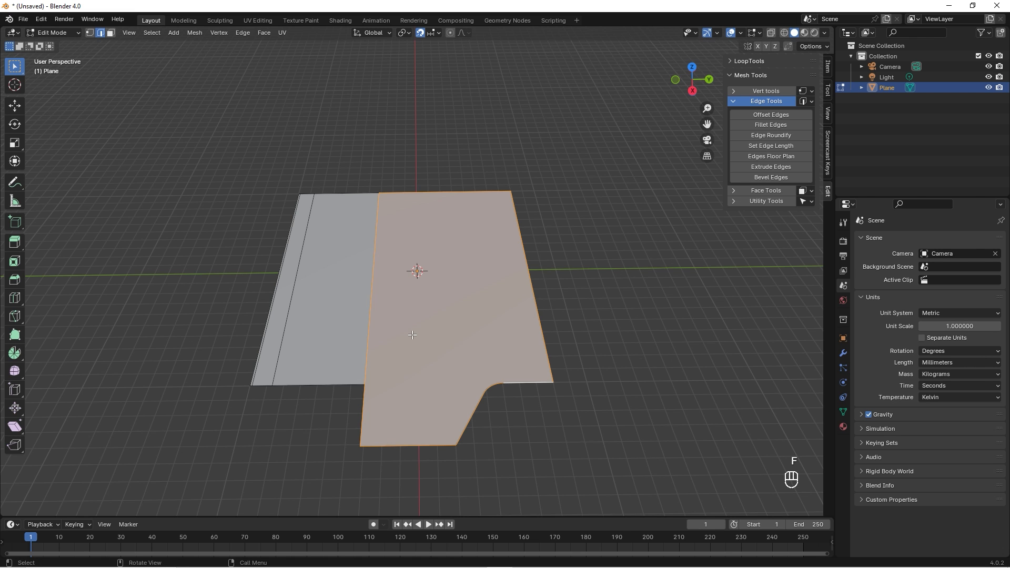
Leave and re-enter Edit Mode to view the whole rounded sheet.
key("Tab")
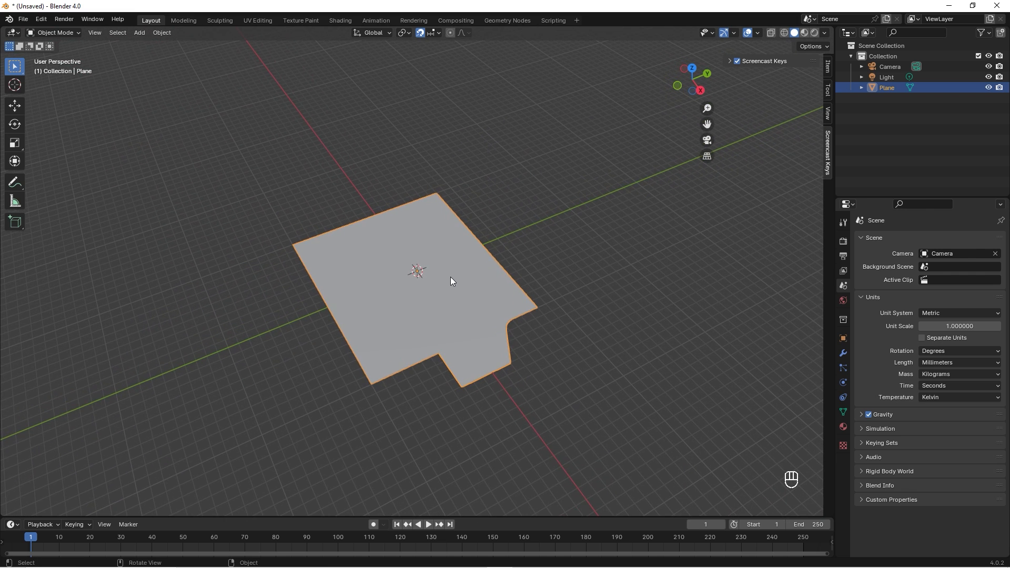
key("Tab")
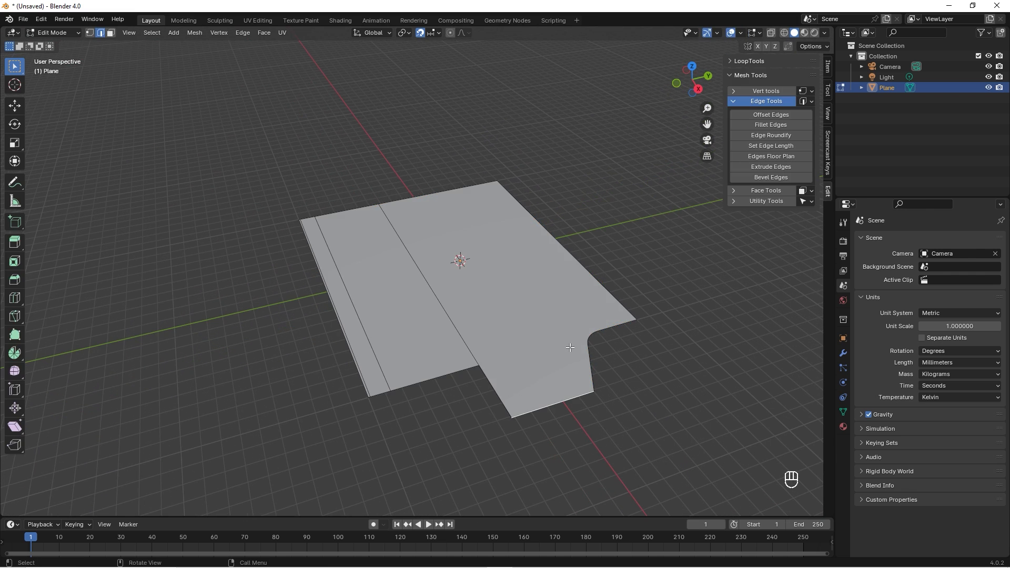
mouse_move(511, 395)
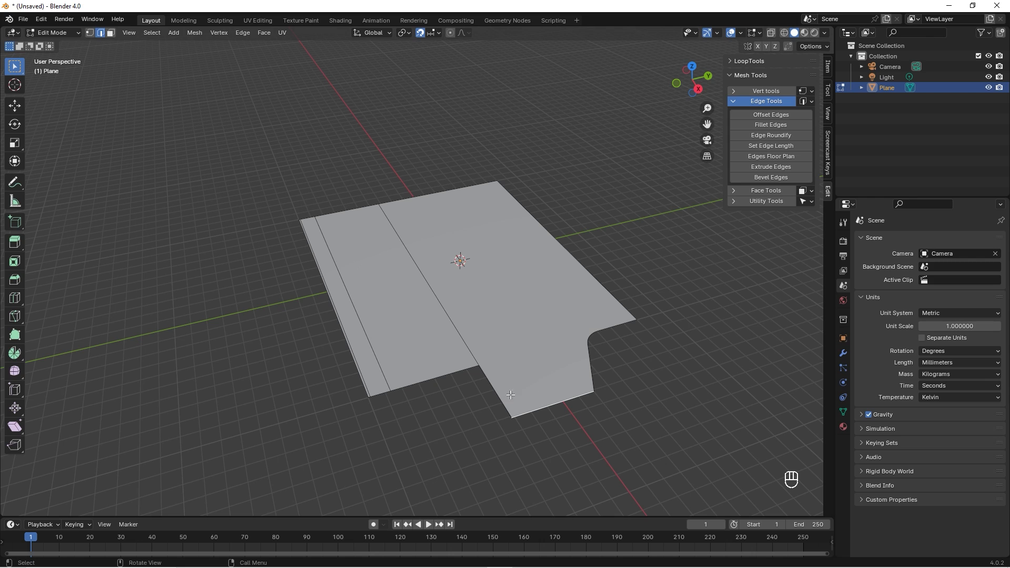
mouse_move(477, 365)
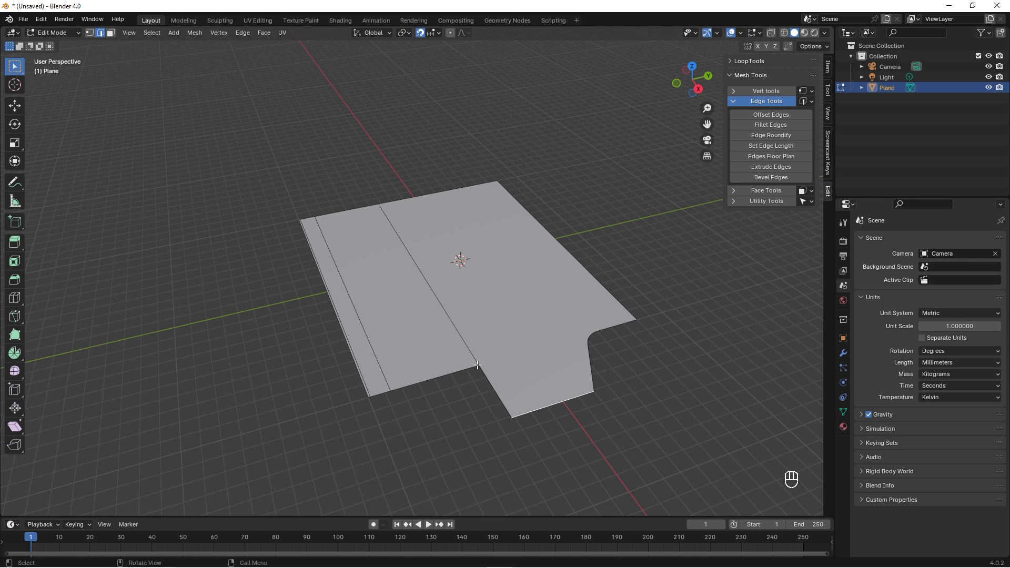
mouse_move(560, 343)
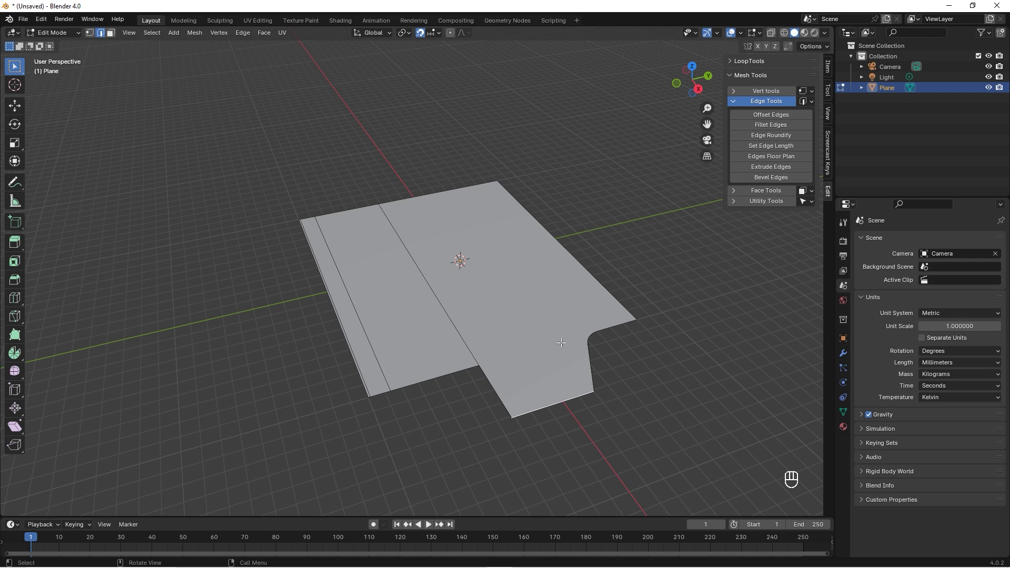
mouse_move(509, 352)
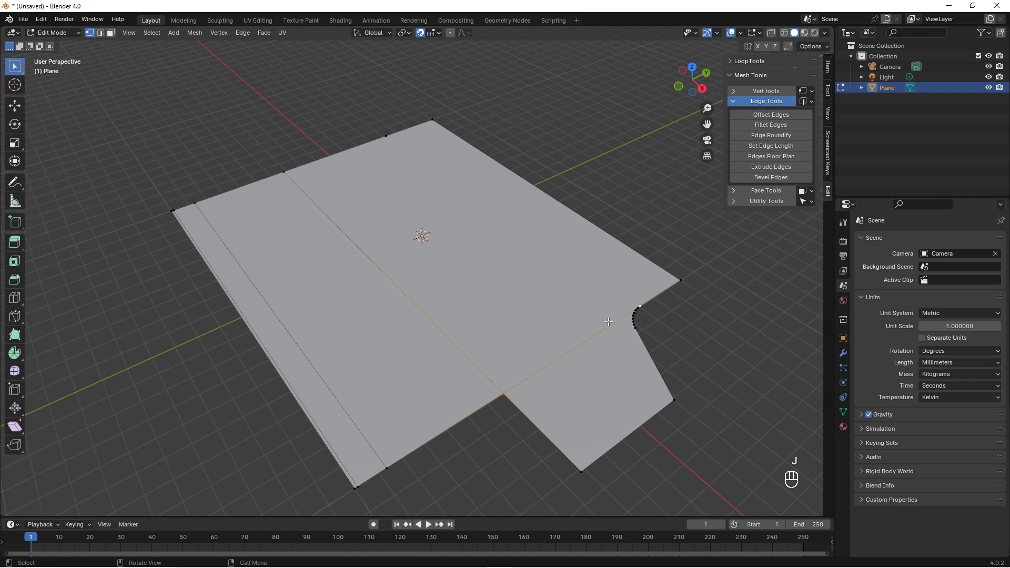
mouse_move(615, 371)
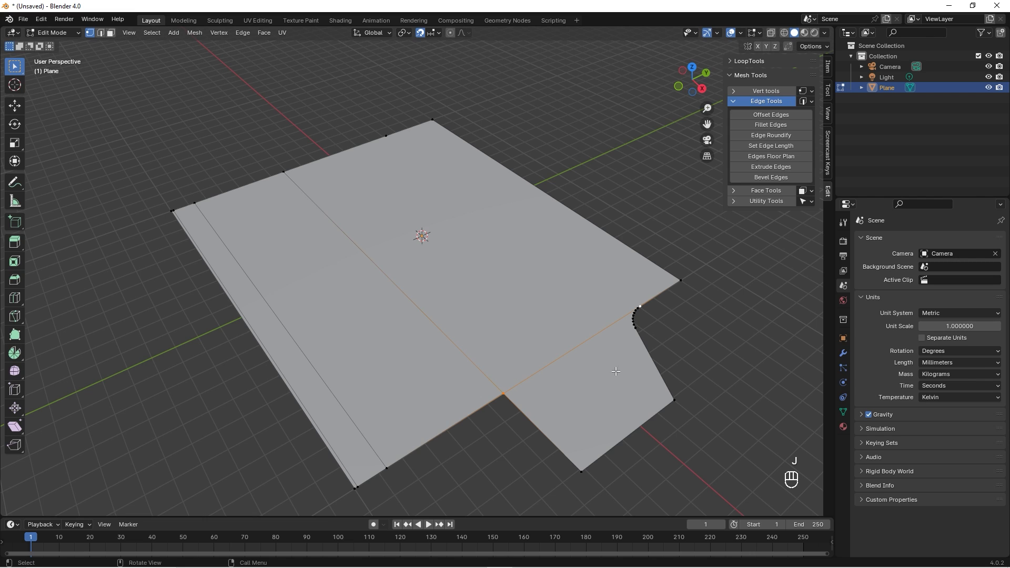
Undo the trial rotation, snap the 3D cursor to the hinge edge, set pivot to 3D Cursor, reselect the flap face.
left_click(598, 377)
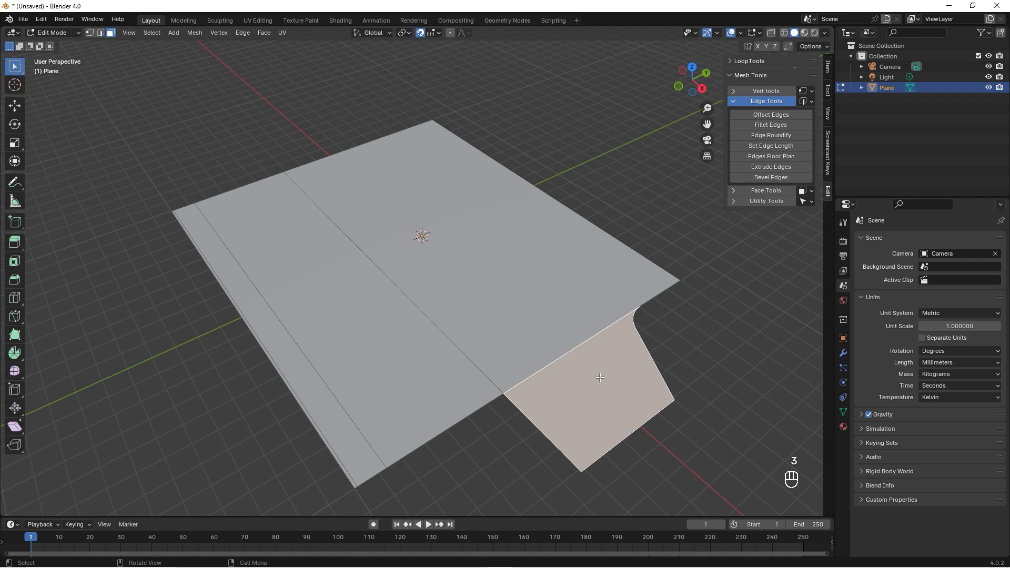
mouse_move(604, 374)
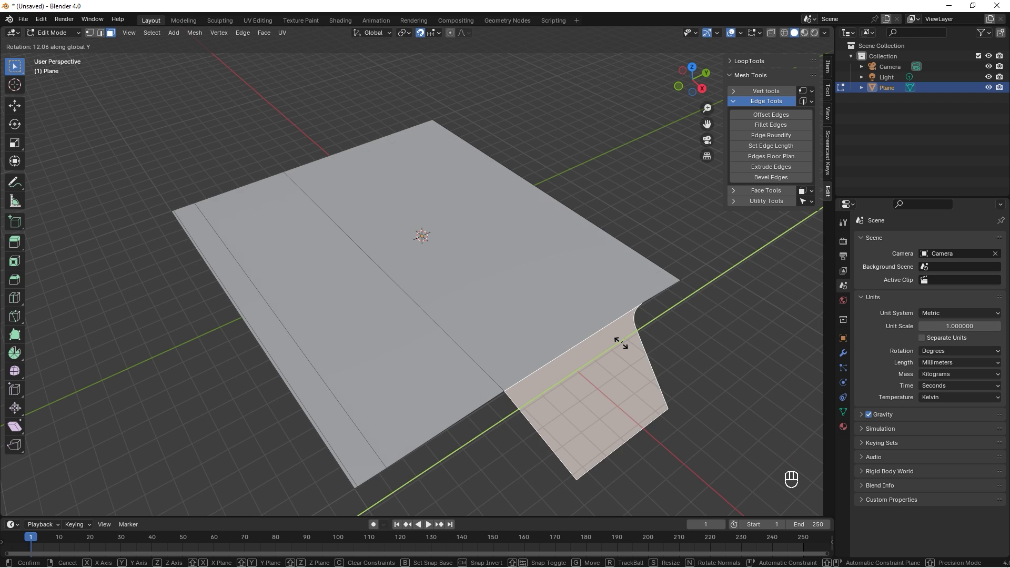
mouse_move(622, 348)
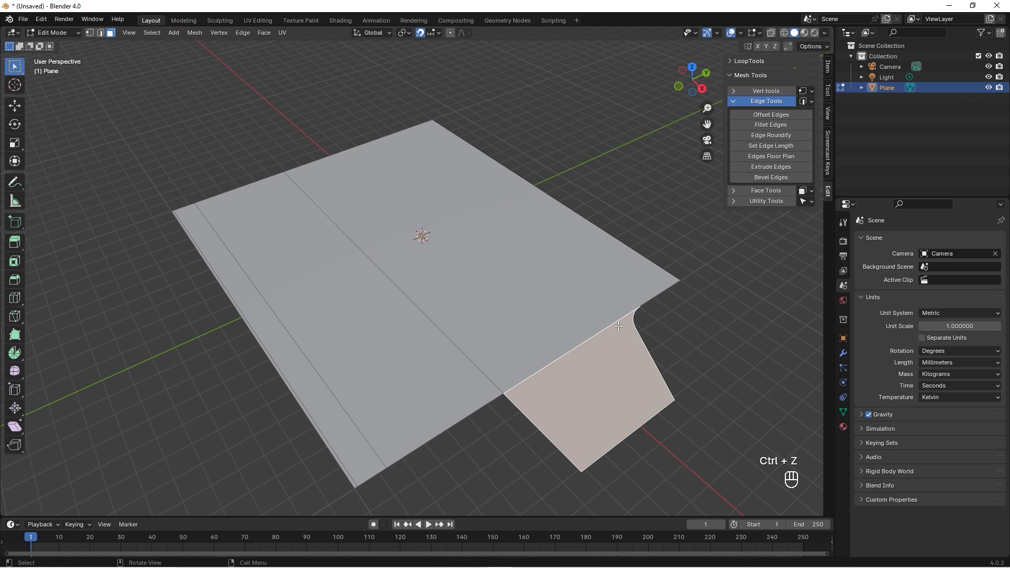
key("ctrl+z")
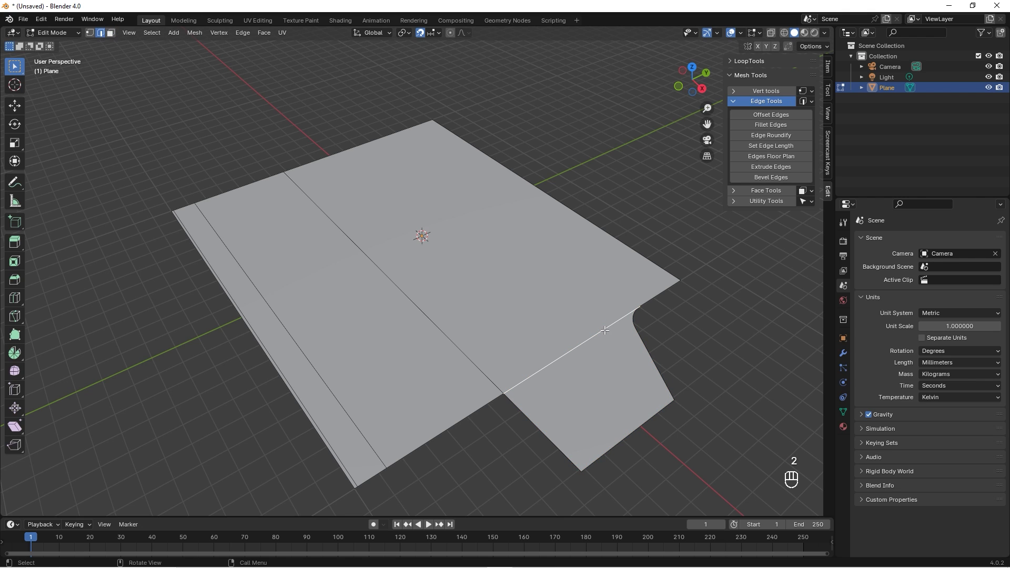
key("shift+s")
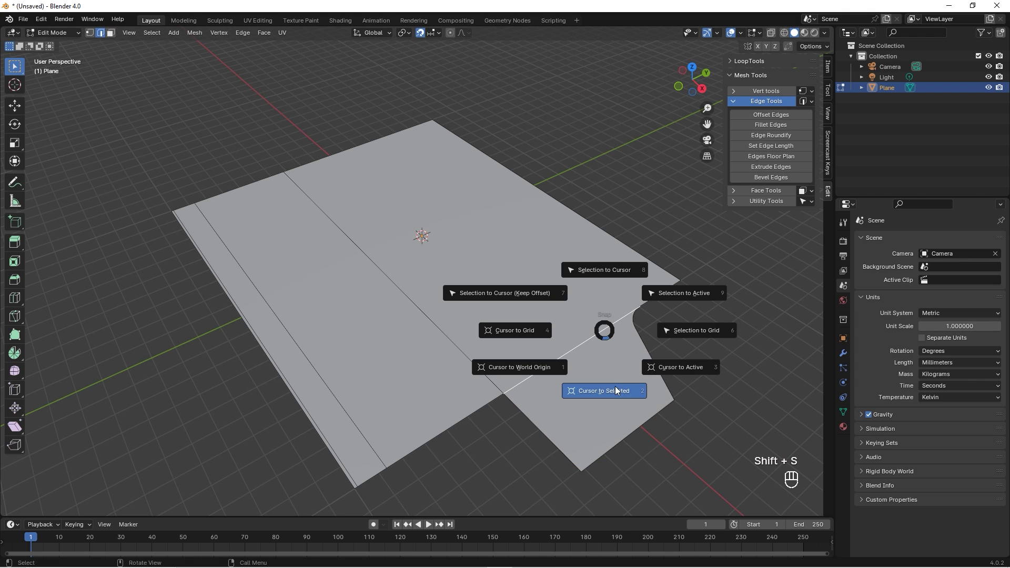
left_click(603, 390)
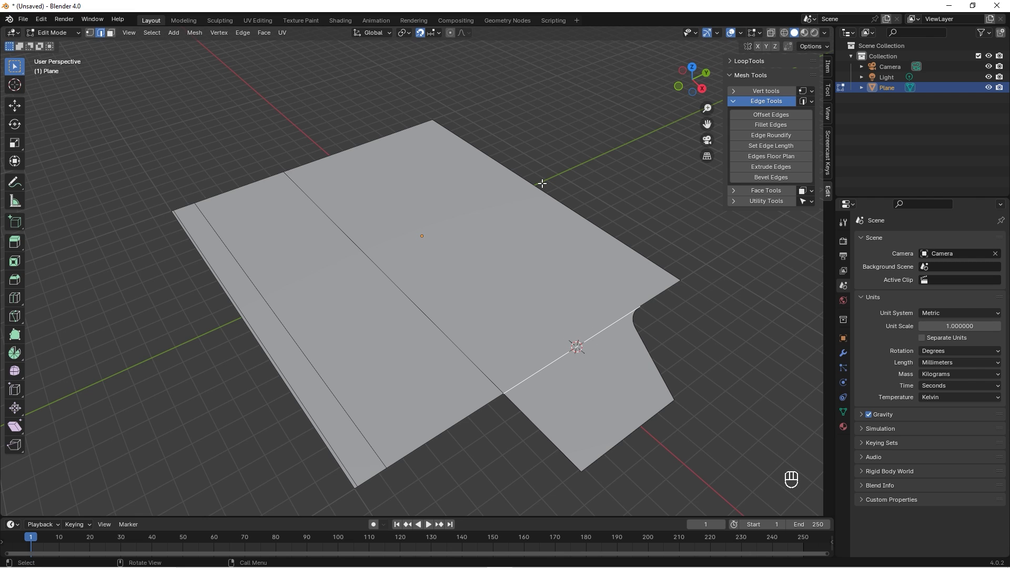
left_click(403, 33)
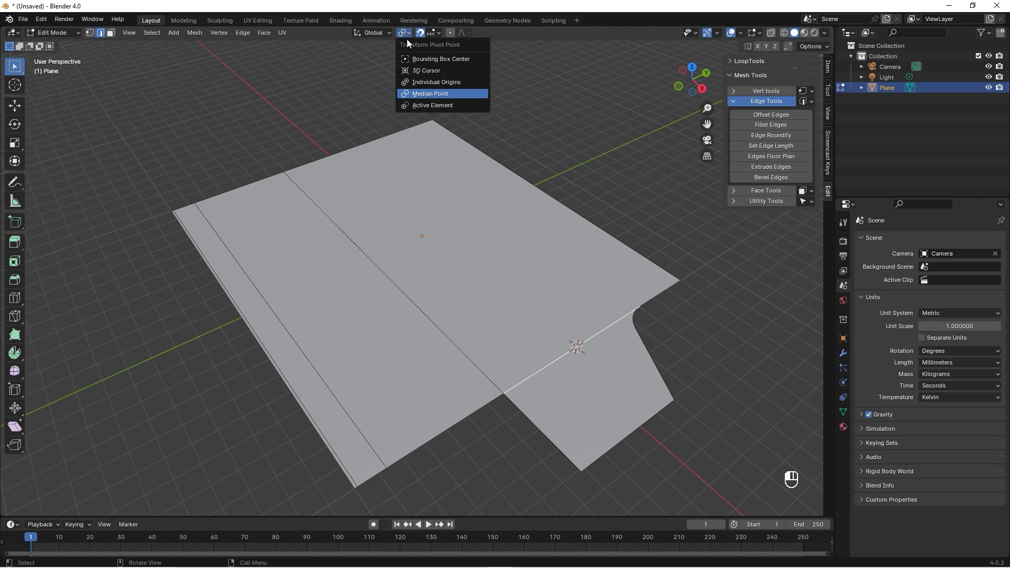
mouse_move(431, 48)
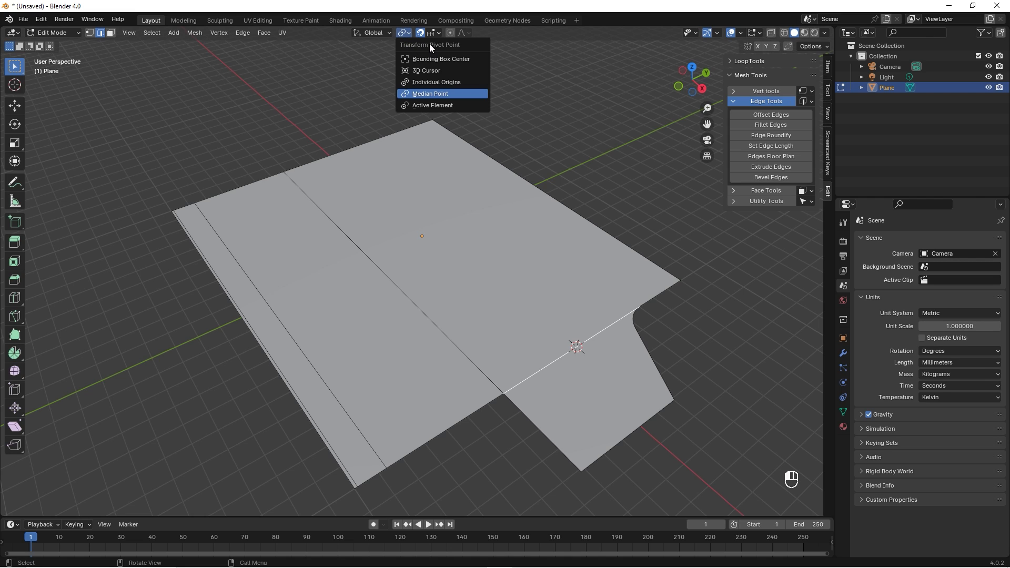
mouse_move(435, 71)
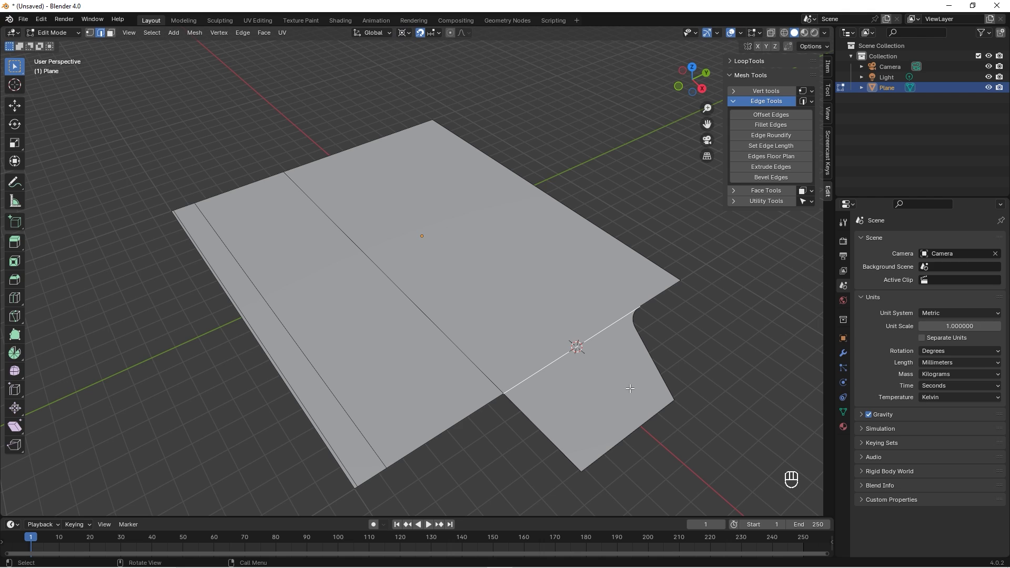
left_click(619, 386)
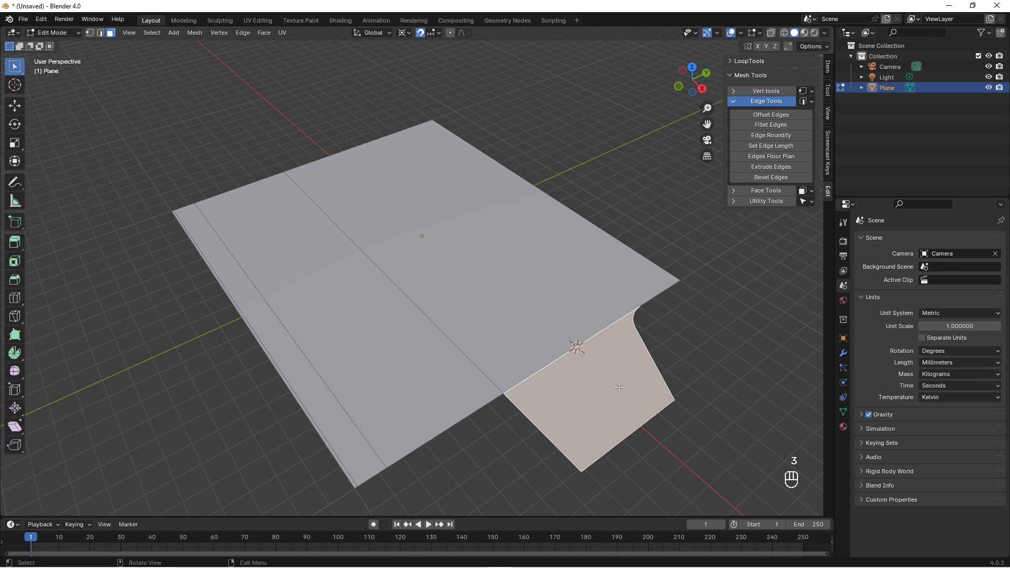
Rotate the flap face -25° about the Y axis around the 3D cursor.
key("r")
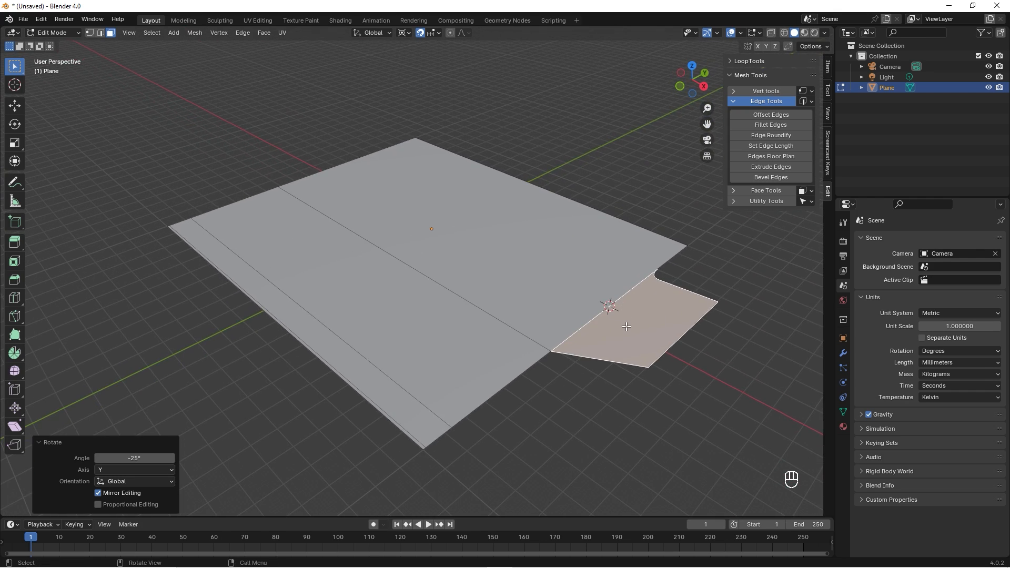
mouse_move(645, 314)
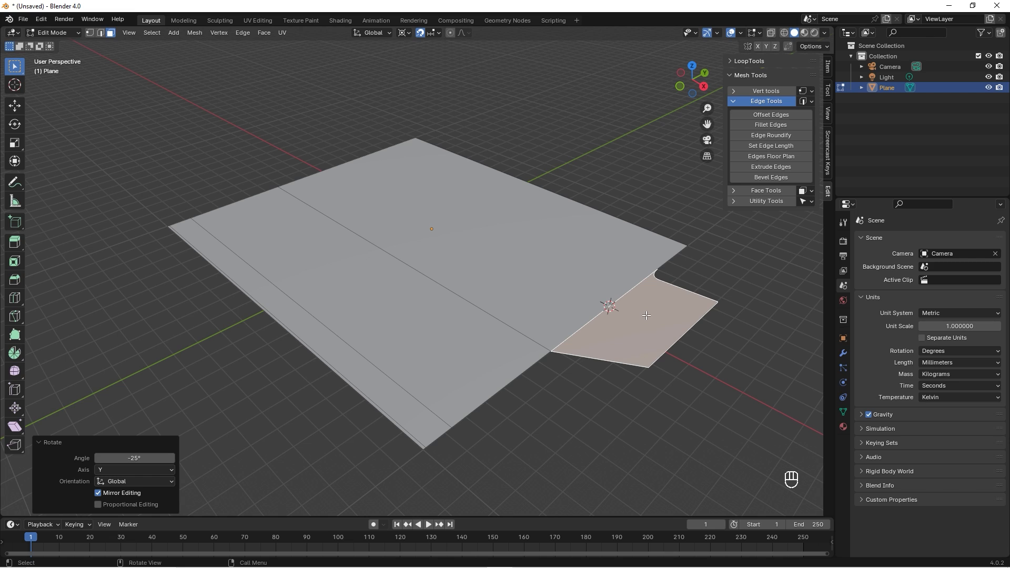